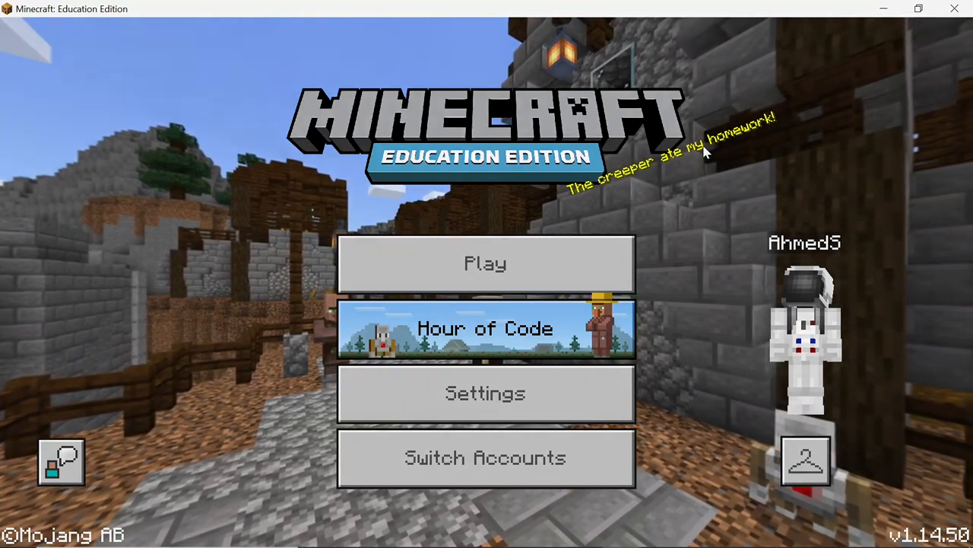
# Step: Load the Hour of Code lesson world from the Computer Science section
pyautogui.click(485, 263)
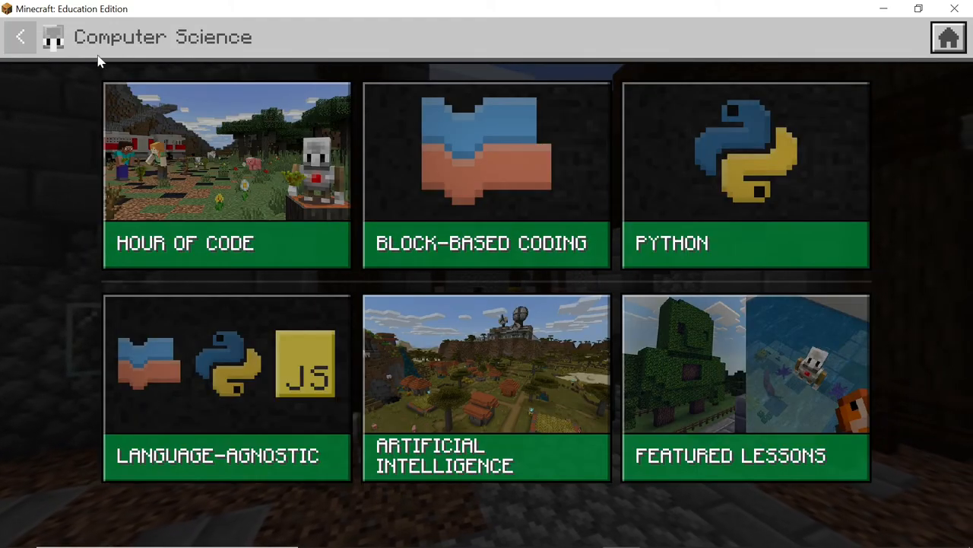
pyautogui.click(227, 175)
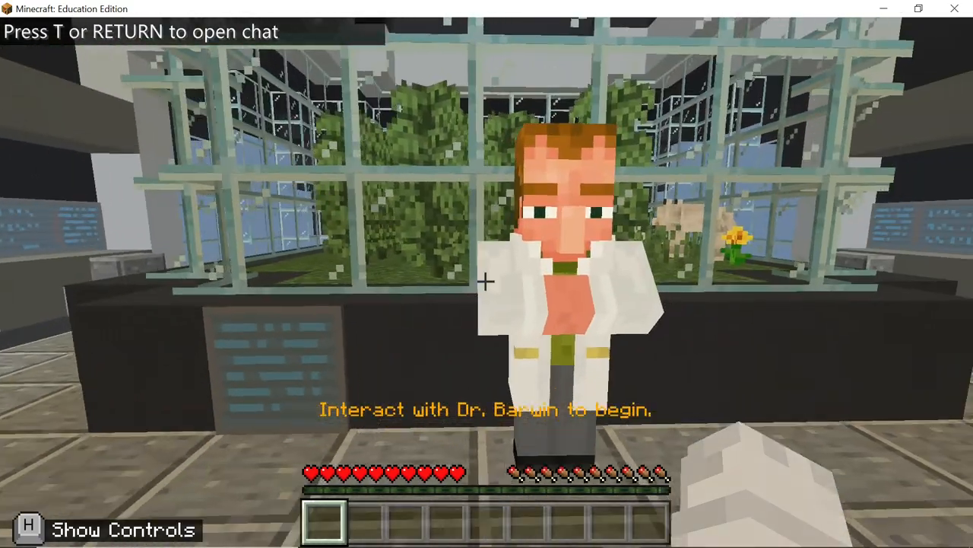
# Step: Talk to Dr. Barwin, answer 'I'm ready', and head to the chicken pen
pyautogui.click(486, 282)
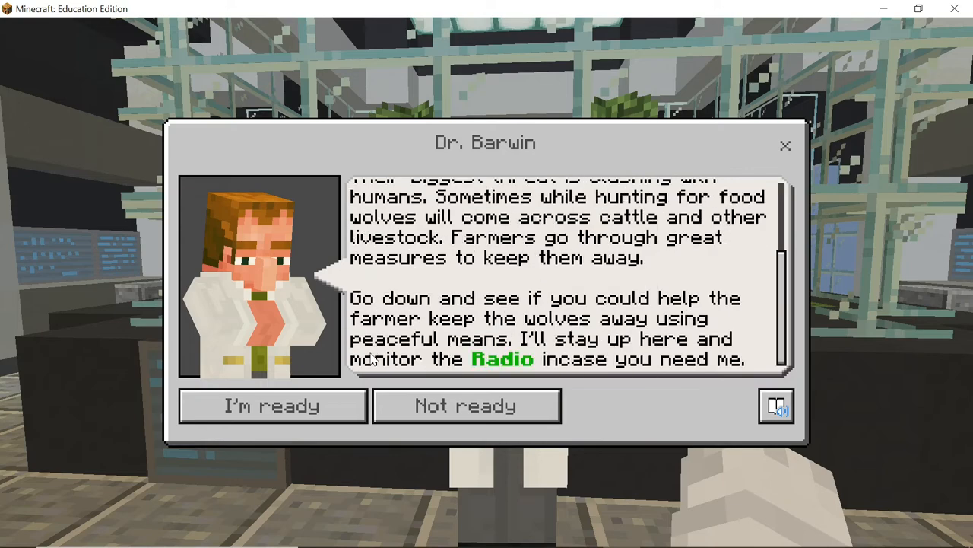
pyautogui.click(272, 404)
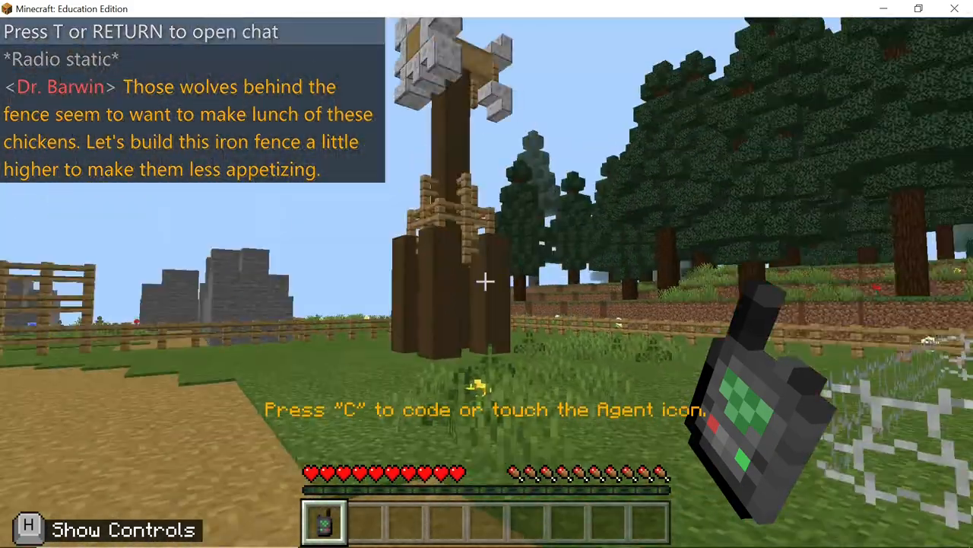
pyautogui.press('t')
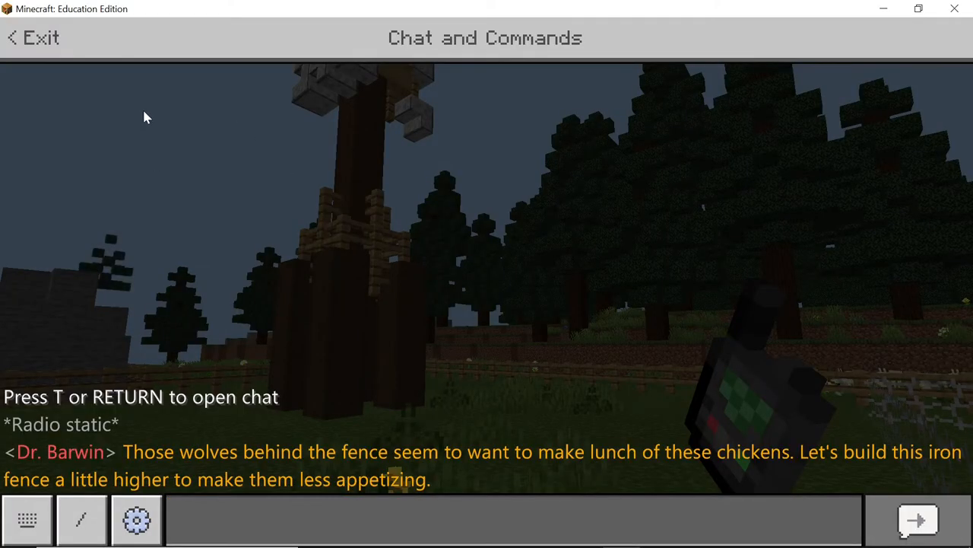
pyautogui.click(34, 37)
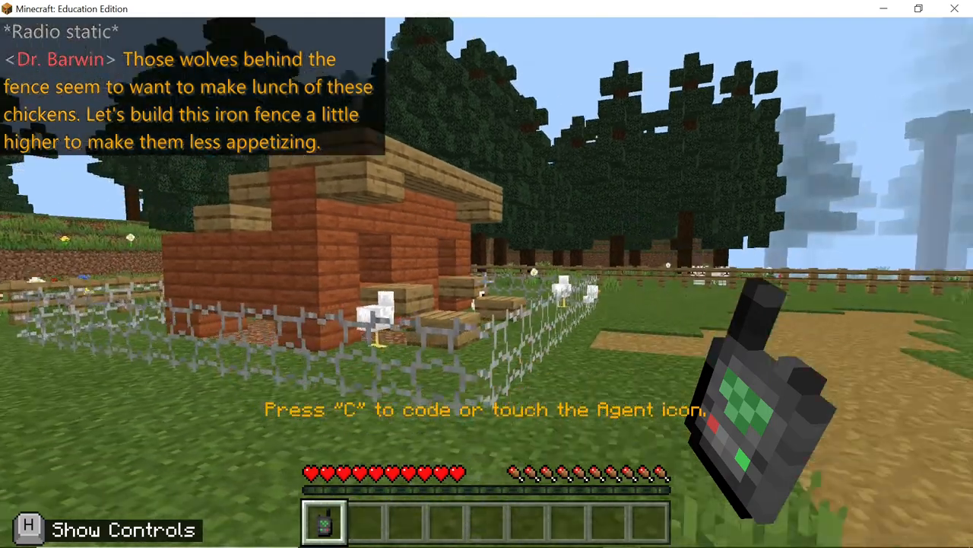
# Step: In Code Builder, set the nested loops to repeat 2, 4 and 9 times
pyautogui.press('c')
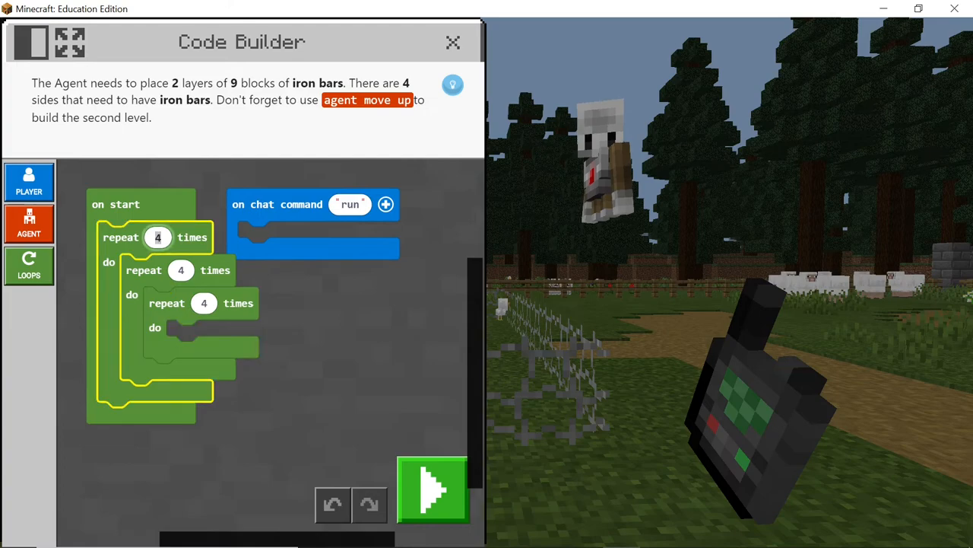
pyautogui.click(158, 238)
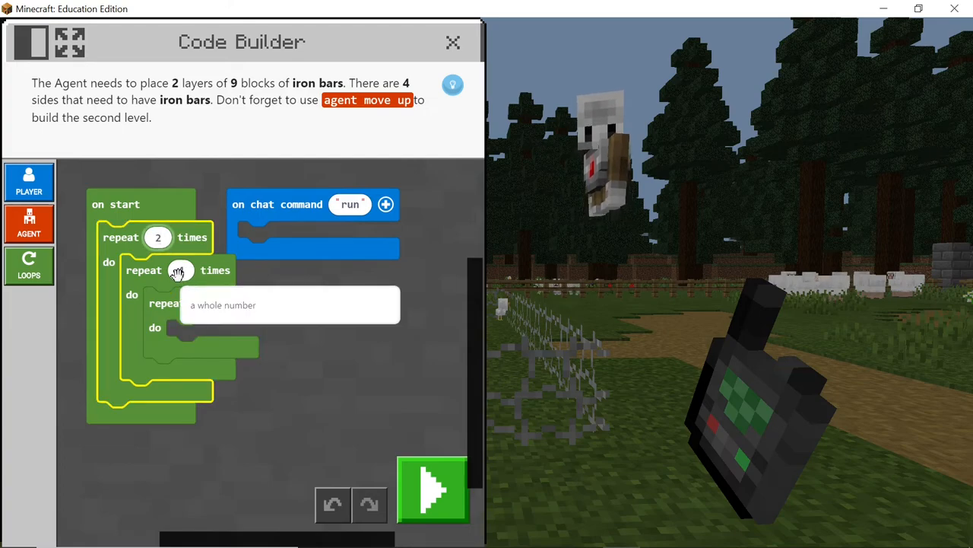
pyautogui.write('4')
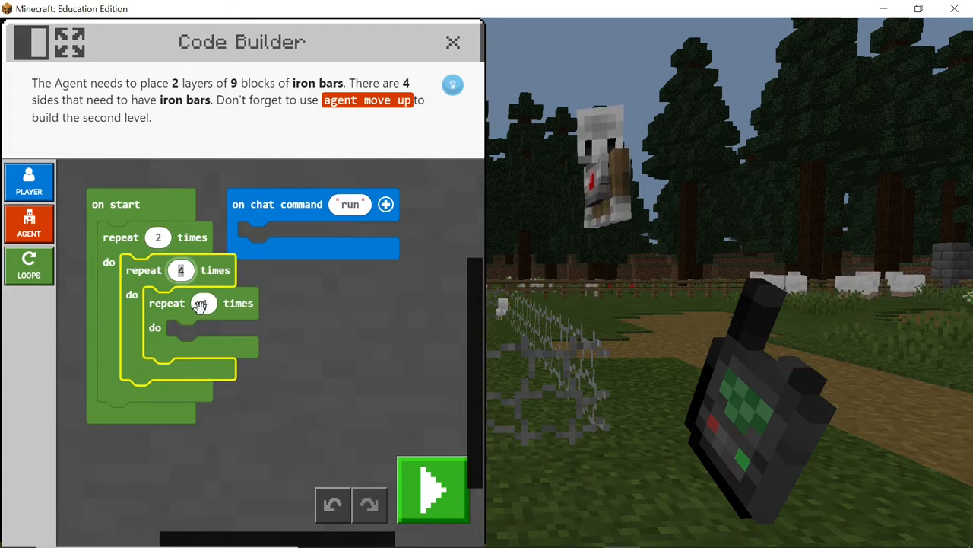
pyautogui.click(204, 303)
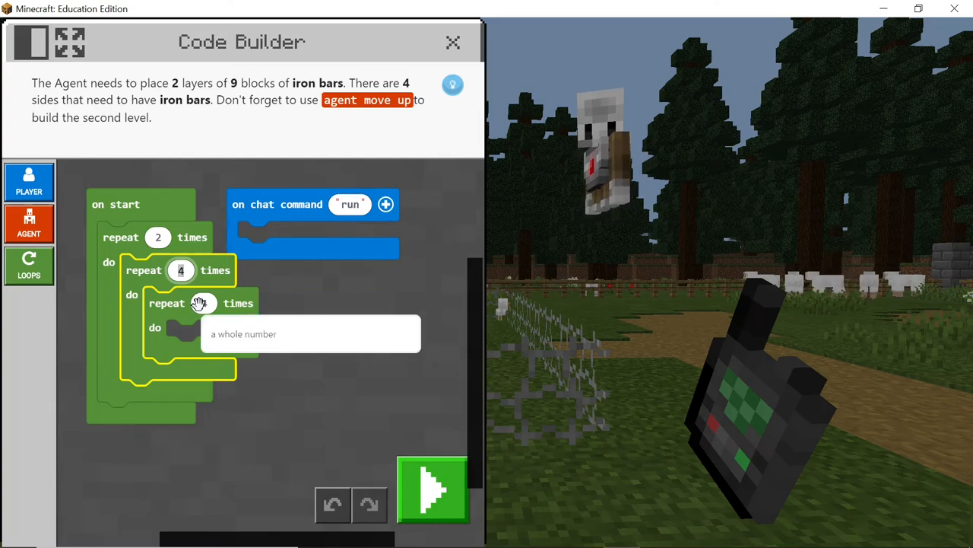
pyautogui.write('9')
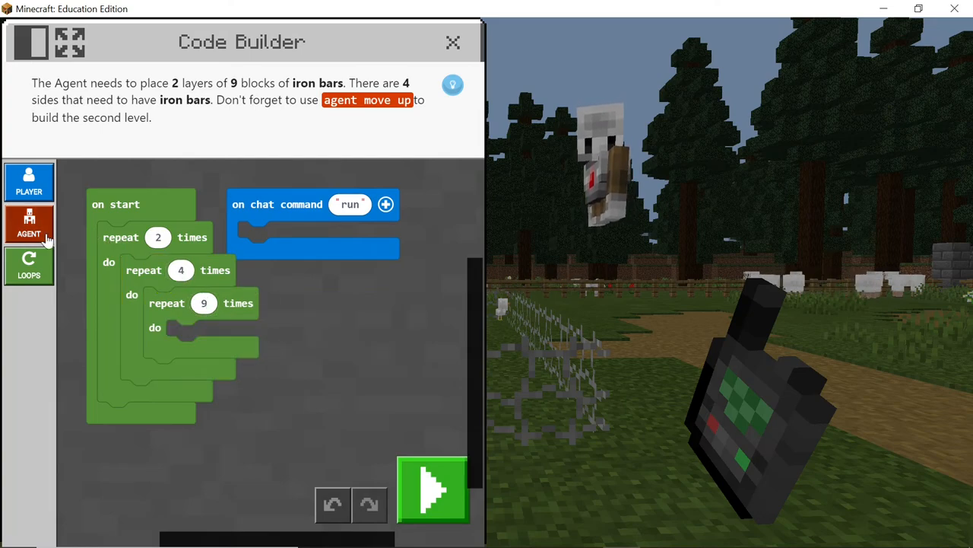
# Step: Add Agent move up, turn right and set-block-or-item steps inside the loops
pyautogui.click(28, 222)
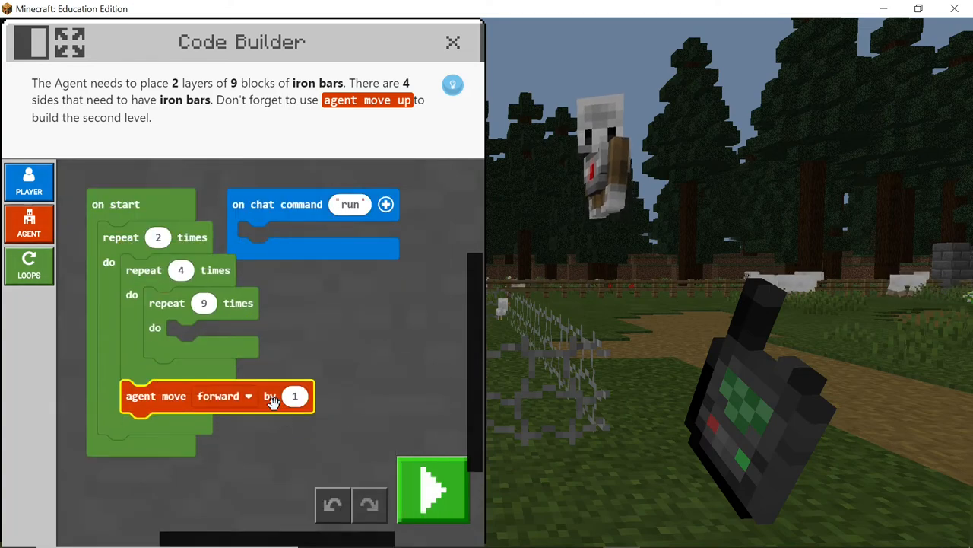
pyautogui.click(247, 396)
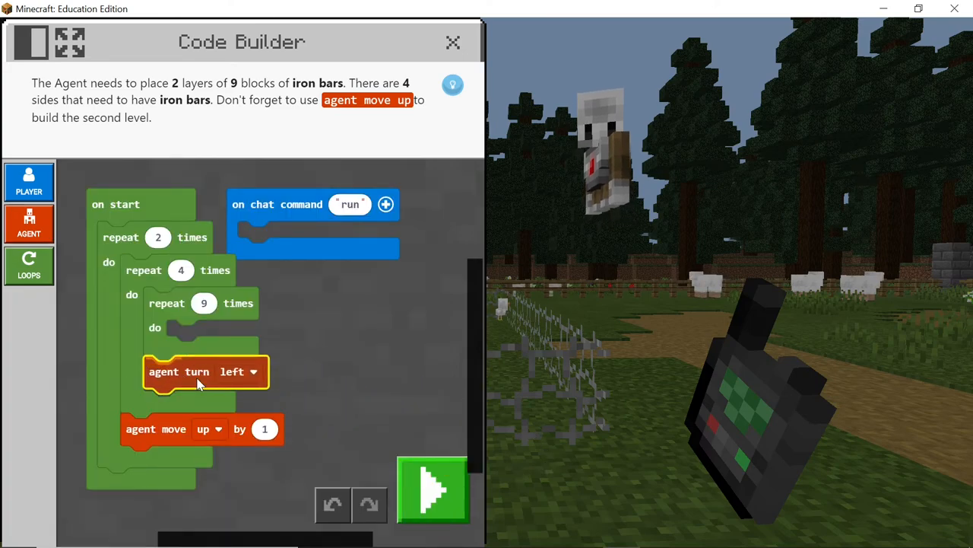
pyautogui.click(252, 371)
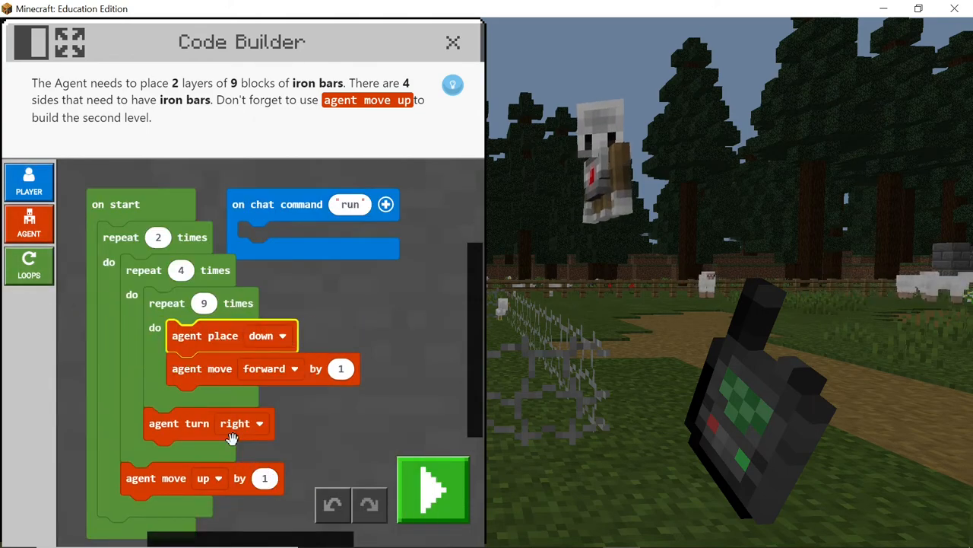
pyautogui.click(29, 222)
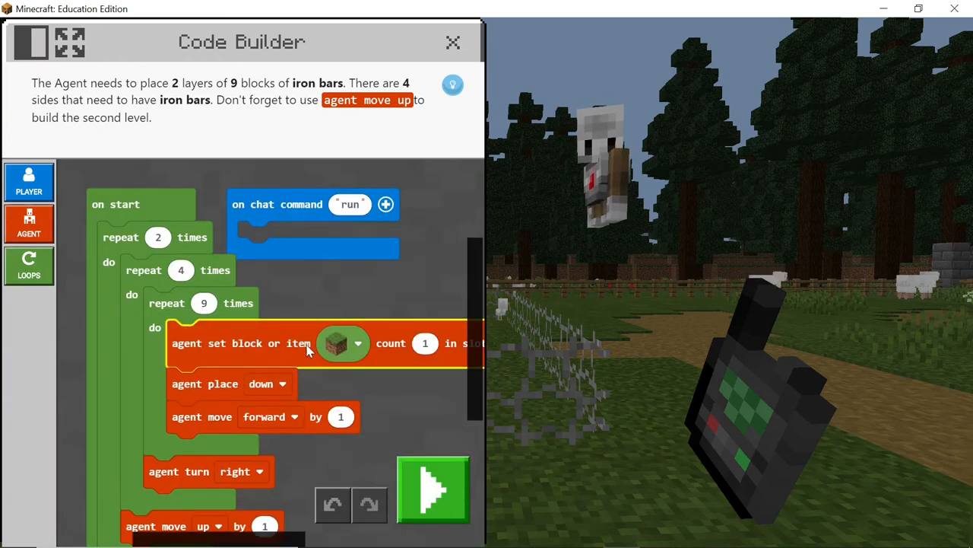
# Step: Set the Agent's block slot to Iron Bars and run the fence program
pyautogui.click(336, 344)
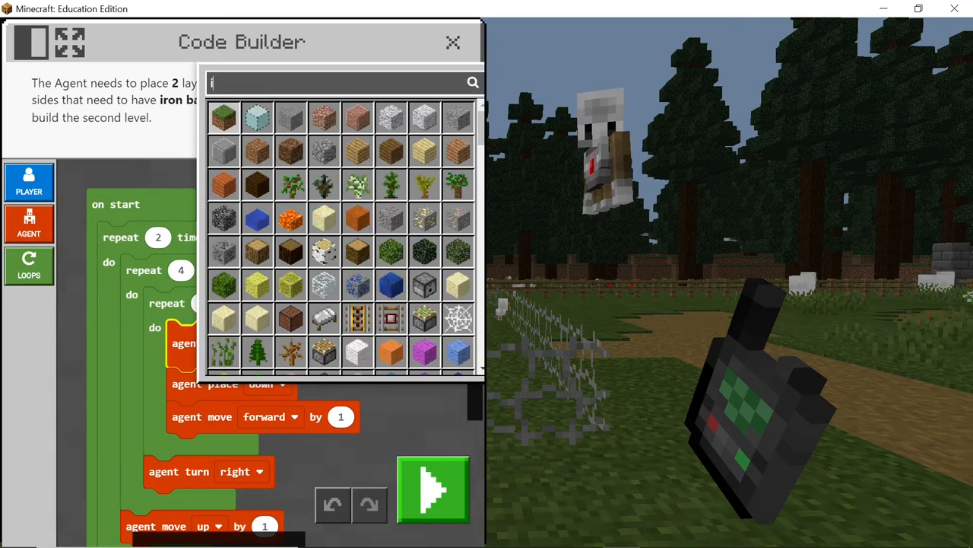
pyautogui.click(342, 344)
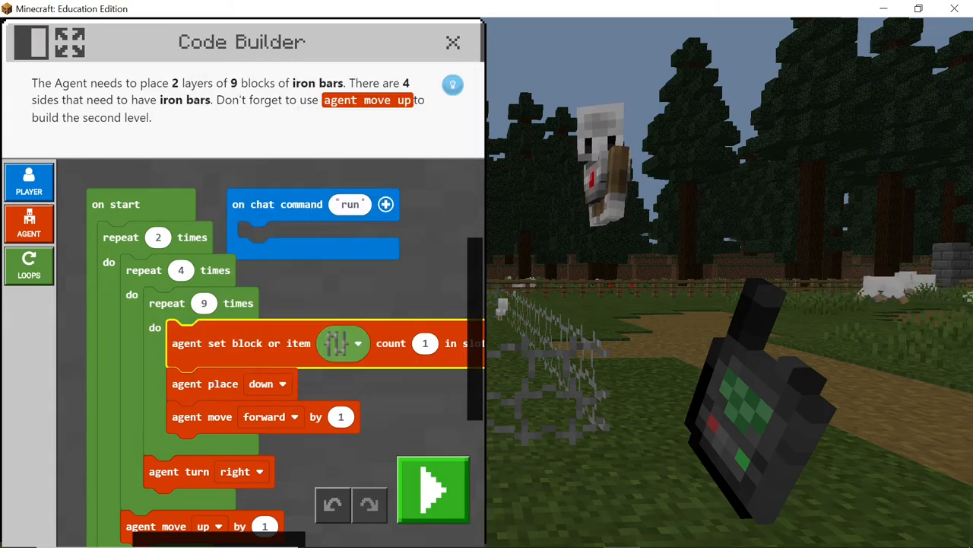
pyautogui.click(432, 490)
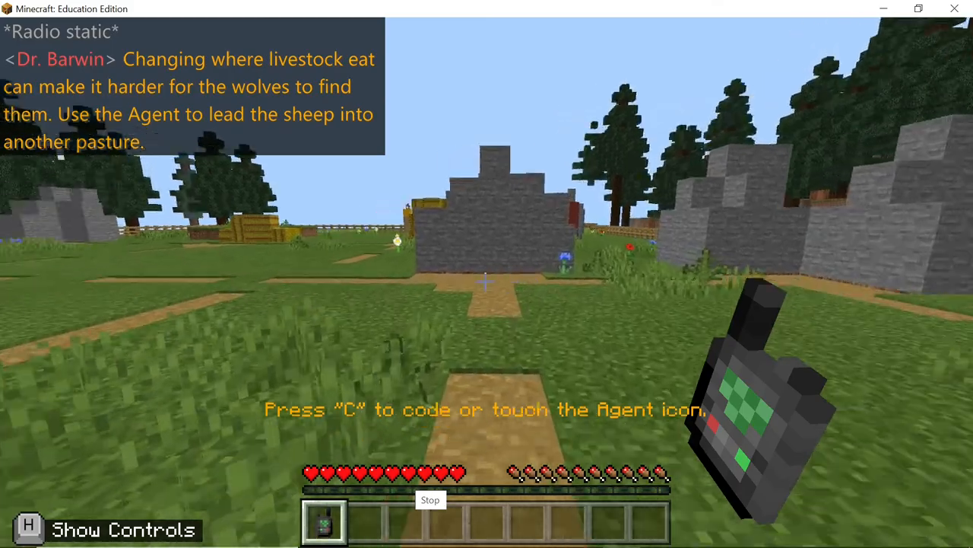
pyautogui.moveTo(487, 274)
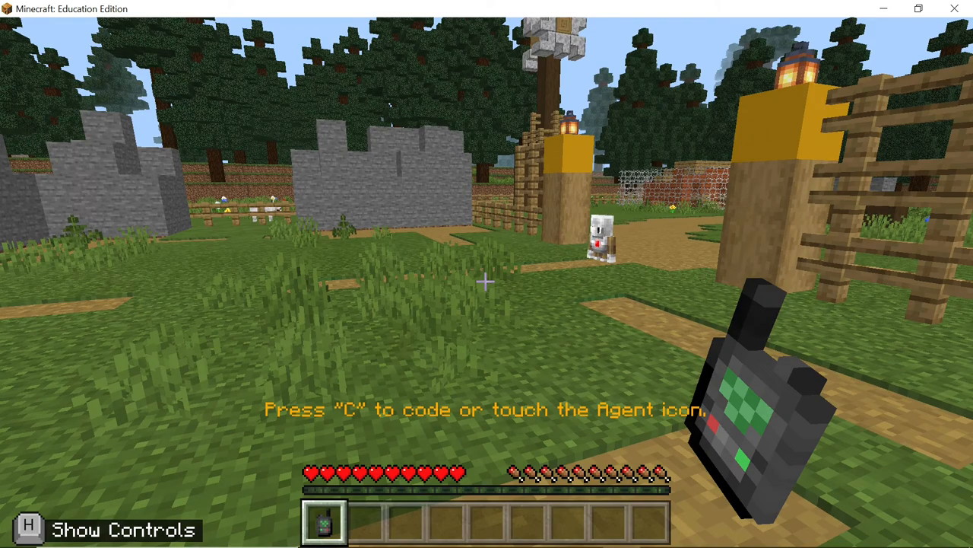
# Step: Bring up Code Builder with the sheep-herding starter code
pyautogui.press('c')
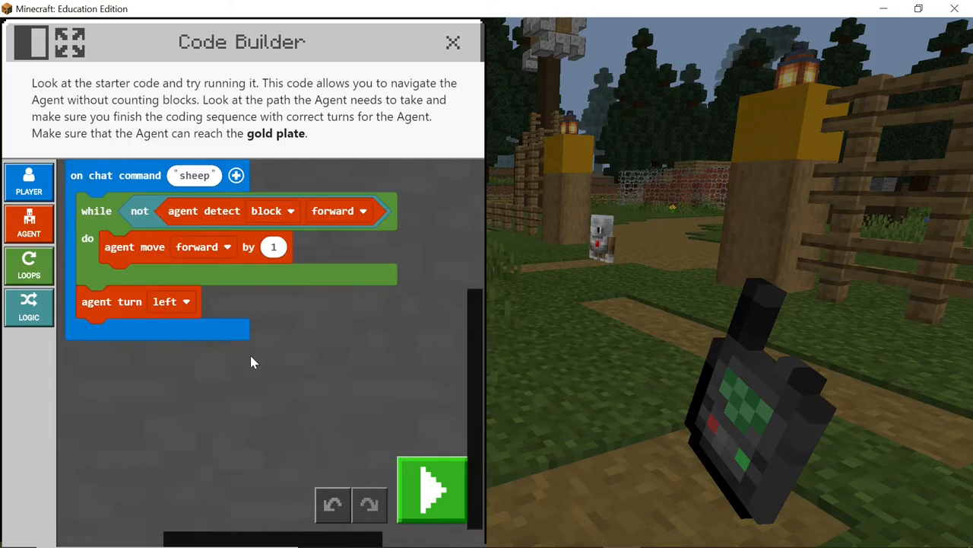
# Step: Duplicate the walk-until-blocked loop and attach copies under the first right turn
pyautogui.click(170, 301)
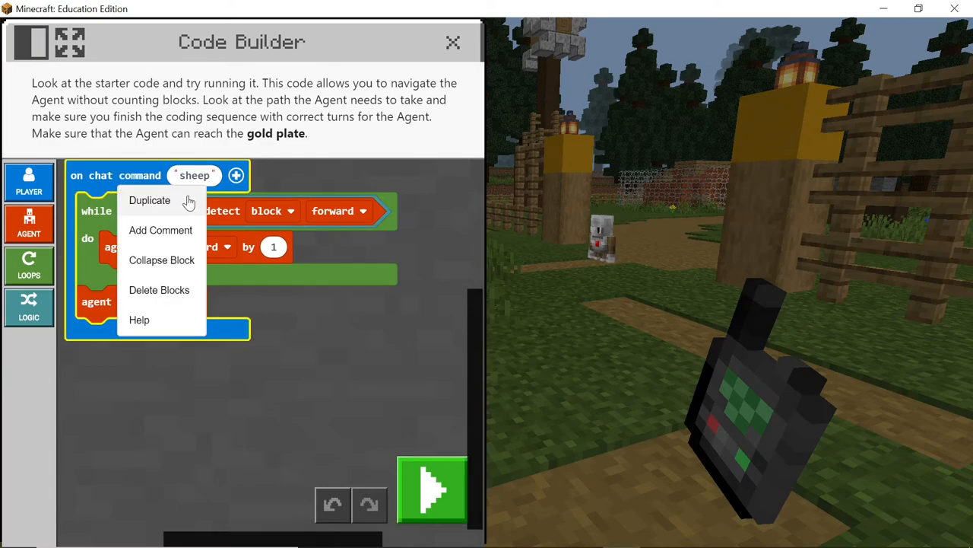
pyautogui.click(150, 200)
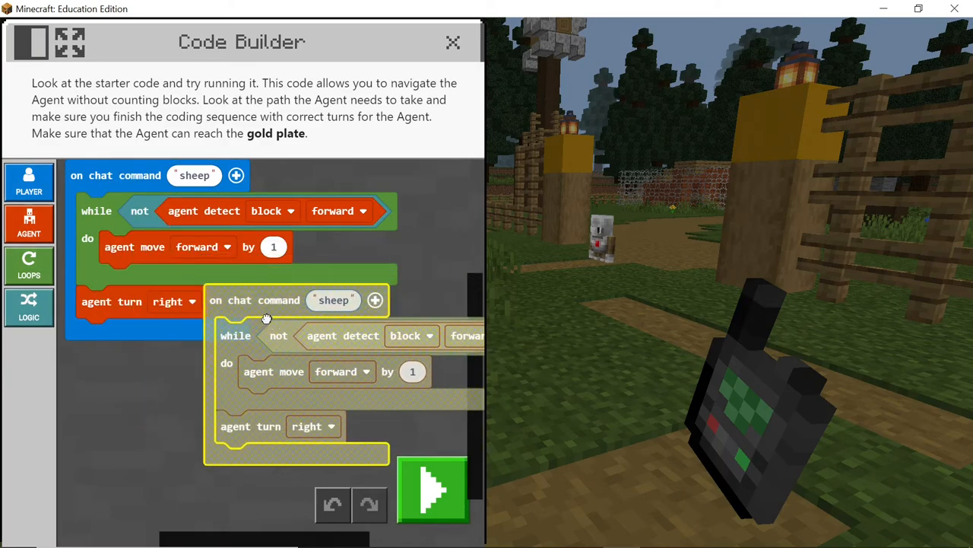
pyautogui.moveTo(266, 315); pyautogui.dragTo(260, 395)
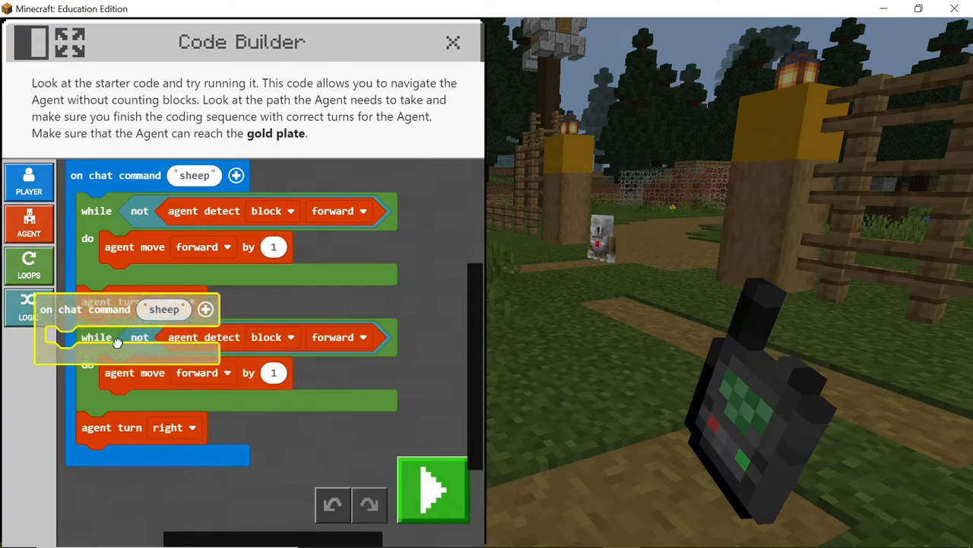
pyautogui.rightClick(119, 342)
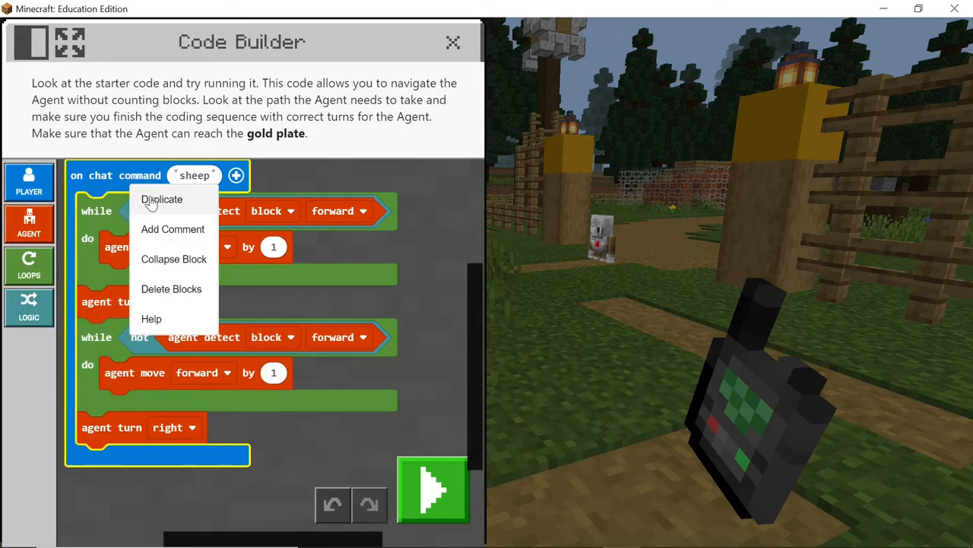
pyautogui.click(161, 198)
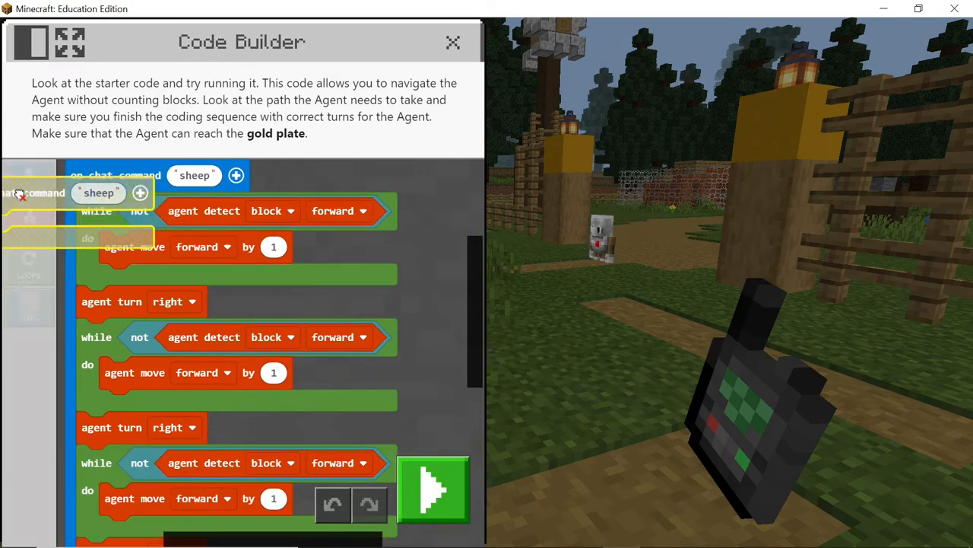
# Step: Duplicate the walking loop once more and finish the chain with another right turn
pyautogui.rightClick(220, 225)
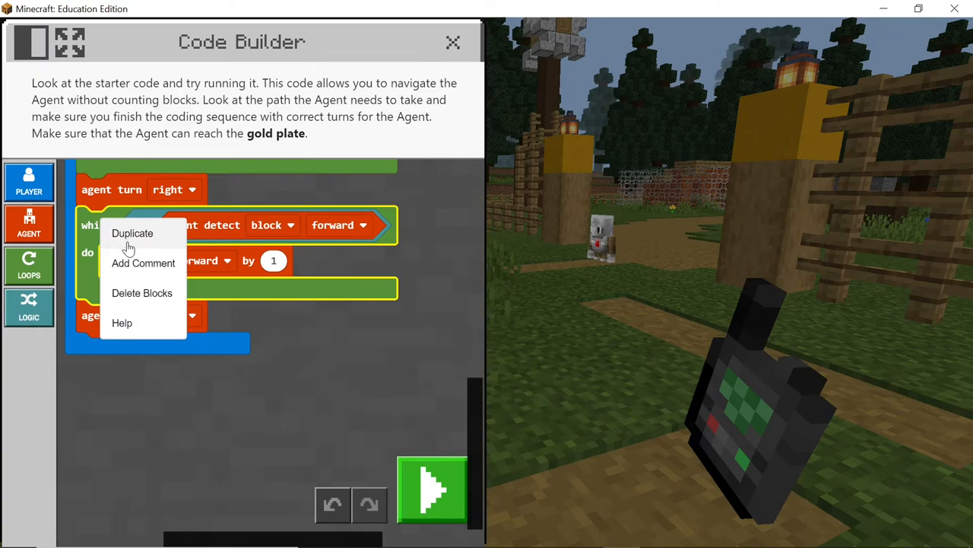
pyautogui.click(133, 235)
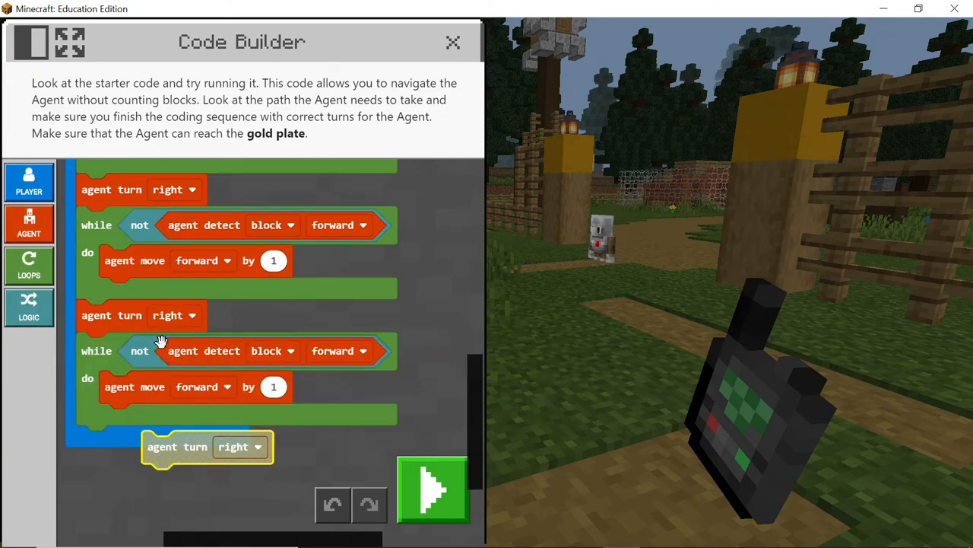
pyautogui.moveTo(205, 447); pyautogui.dragTo(158, 475)
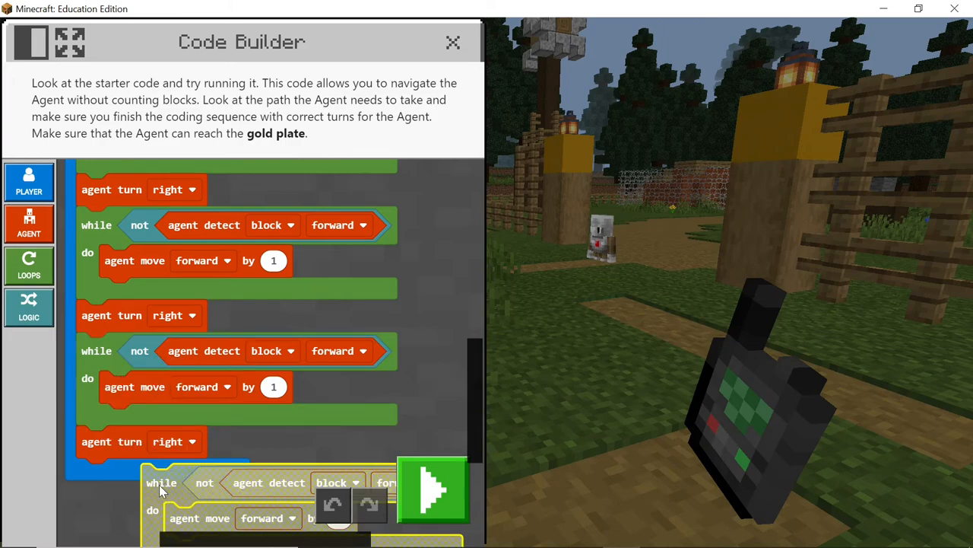
pyautogui.rightClick(137, 222)
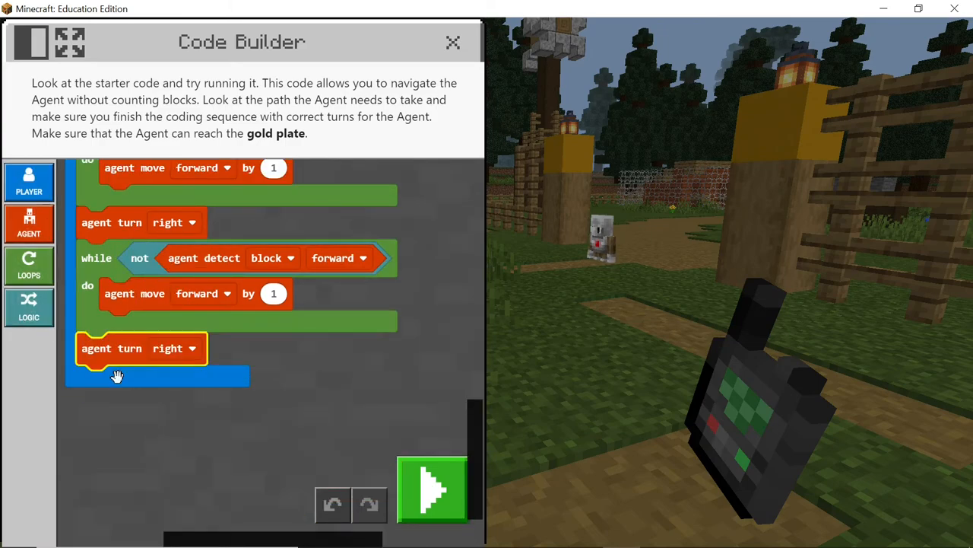
# Step: Delete the spare loop and scroll to the end of the sheep program
pyautogui.click(173, 349)
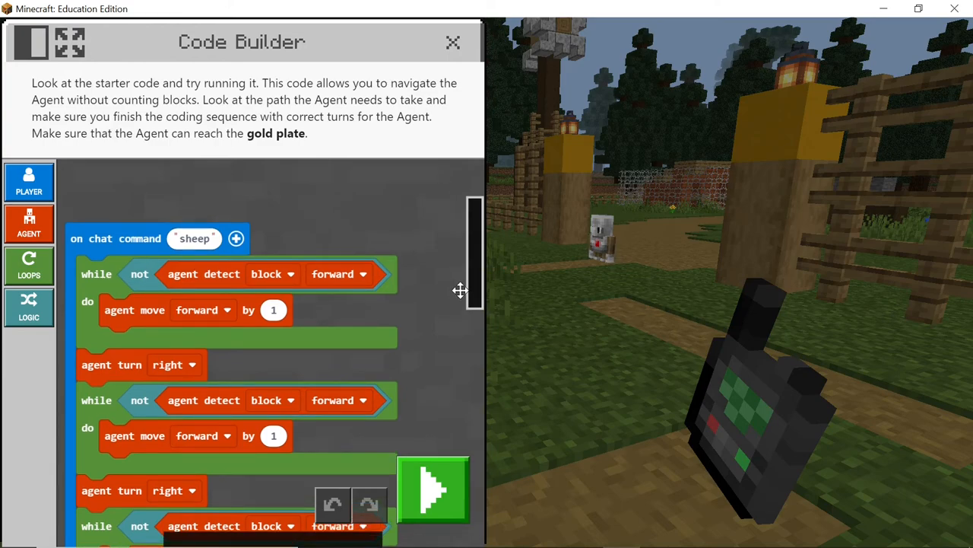
pyautogui.scroll(-3)
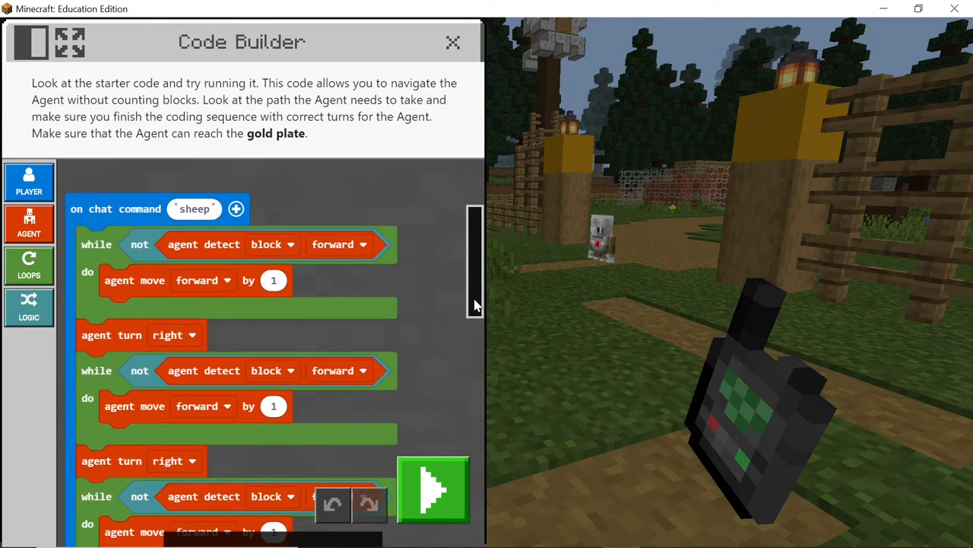
pyautogui.scroll(-3)
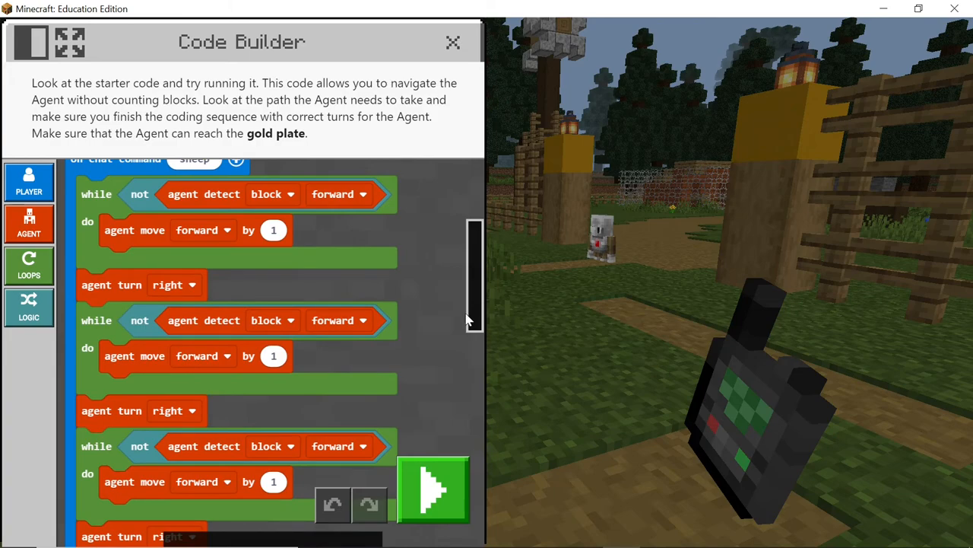
pyautogui.scroll(-3)
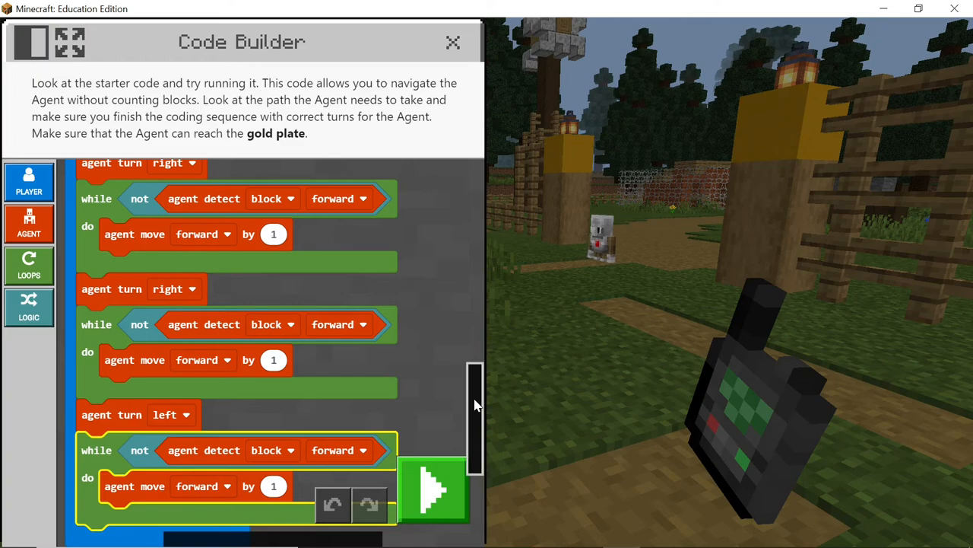
pyautogui.scroll(-3)
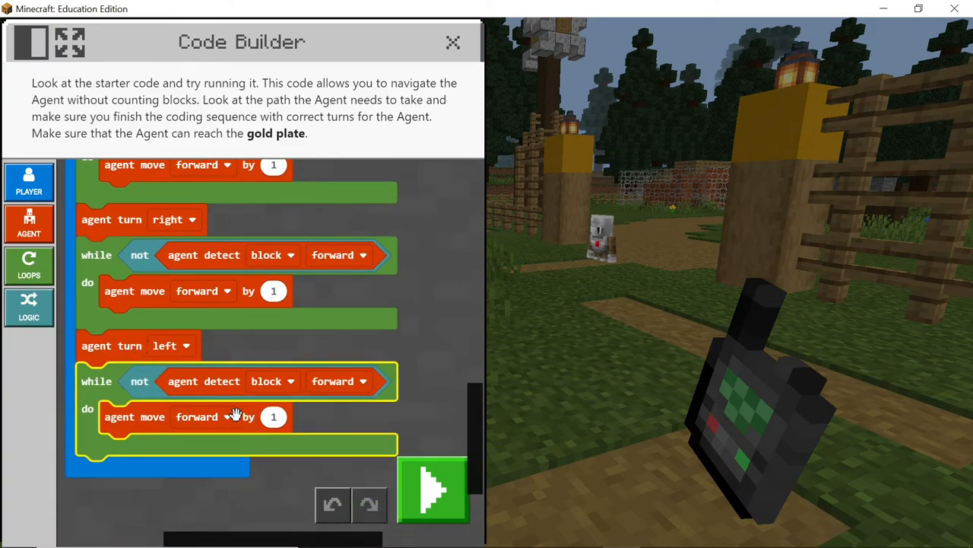
pyautogui.moveTo(173, 390)
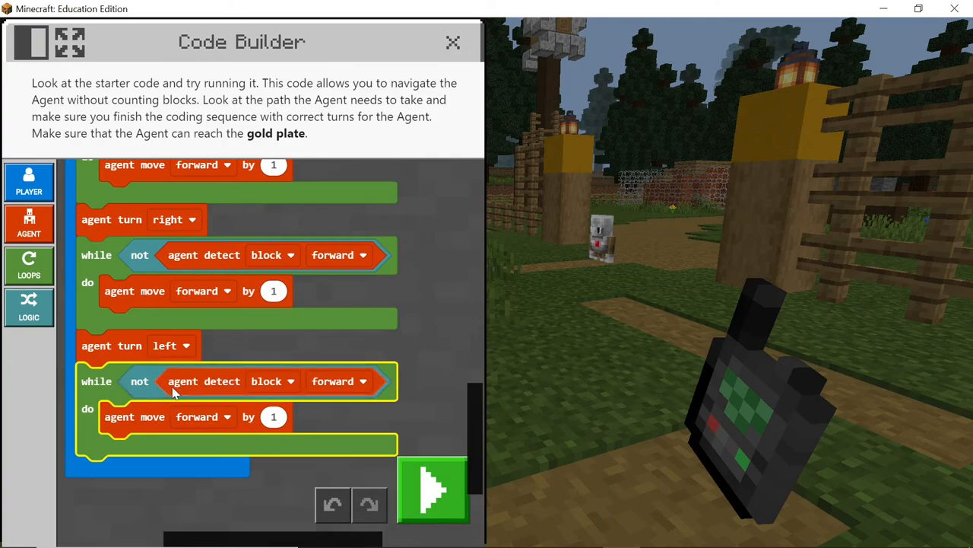
pyautogui.moveTo(403, 490)
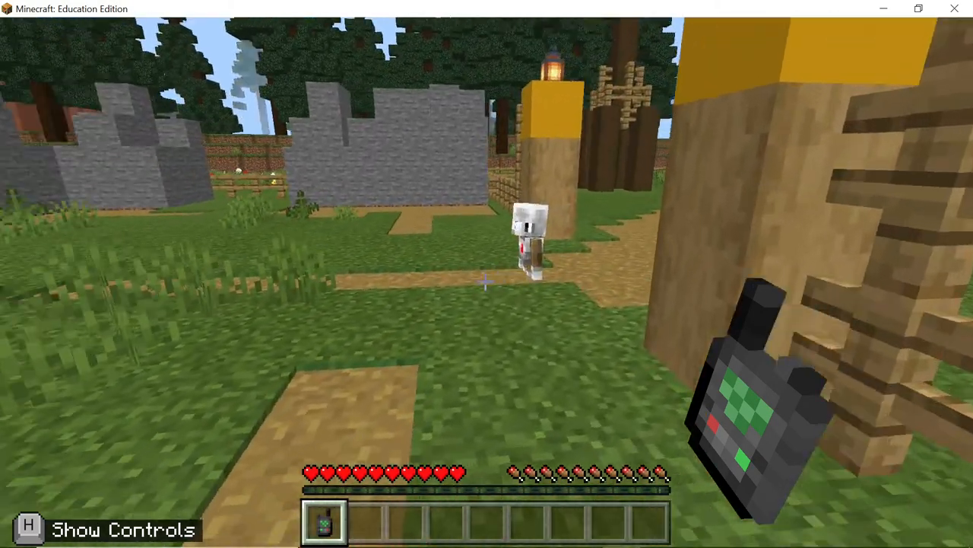
# Step: Send the 'sheep' chat command so the Agent herds the sheep
pyautogui.press('t')
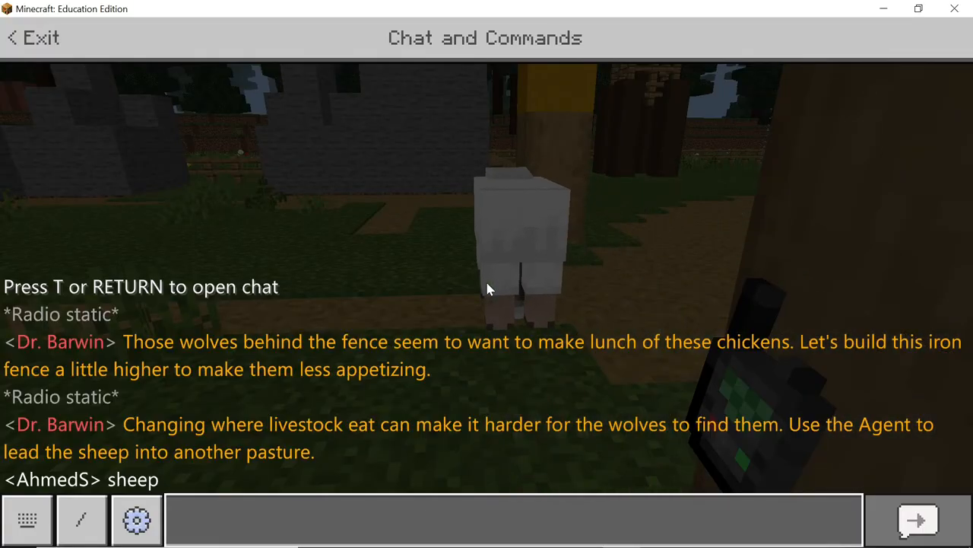
pyautogui.click(31, 37)
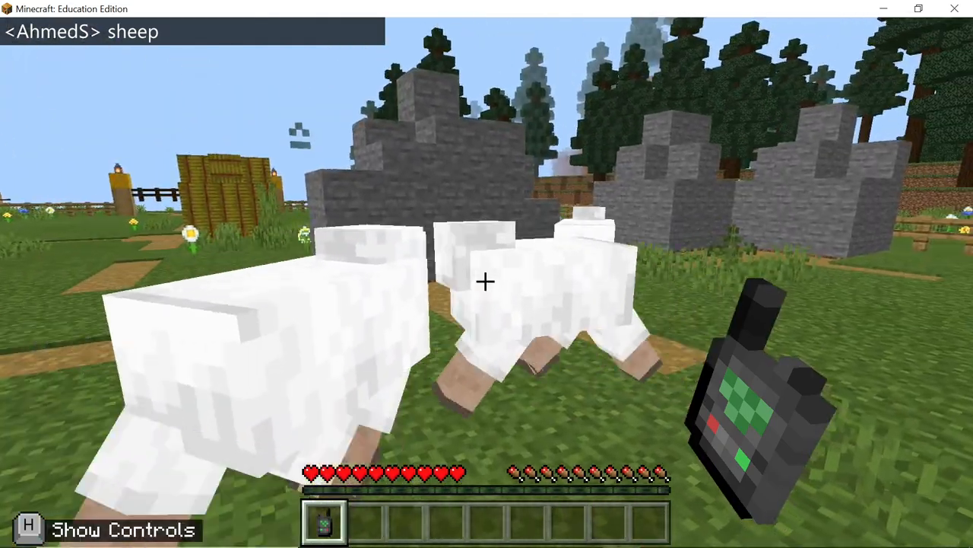
pyautogui.moveTo(487, 273)
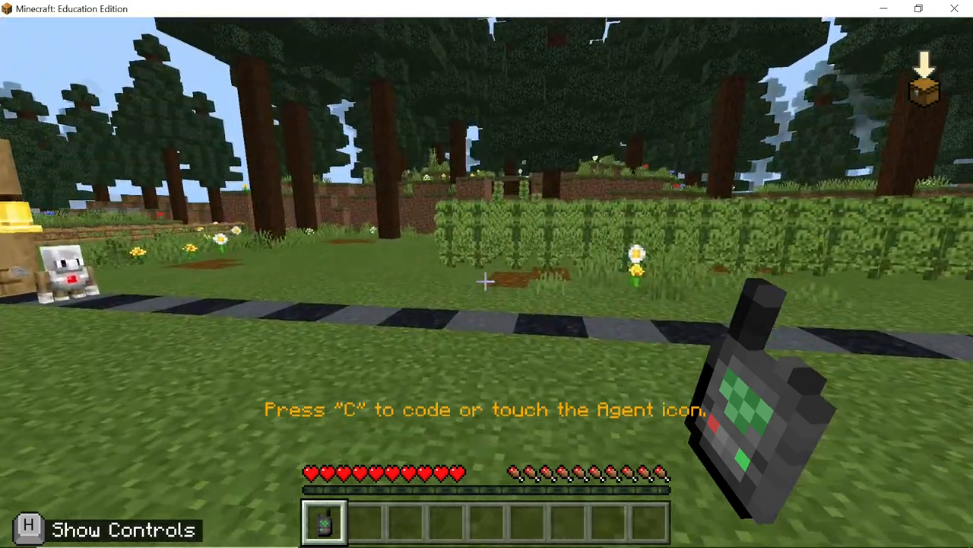
# Step: Add a while-not-detect-block-forward loop and set the Agent's block to tripwire
pyautogui.press('c')
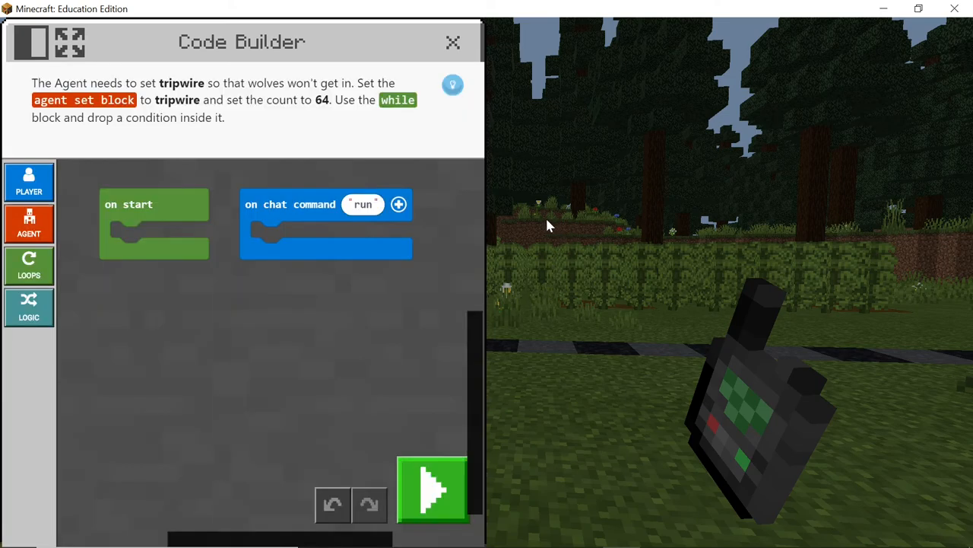
pyautogui.moveTo(29, 265)
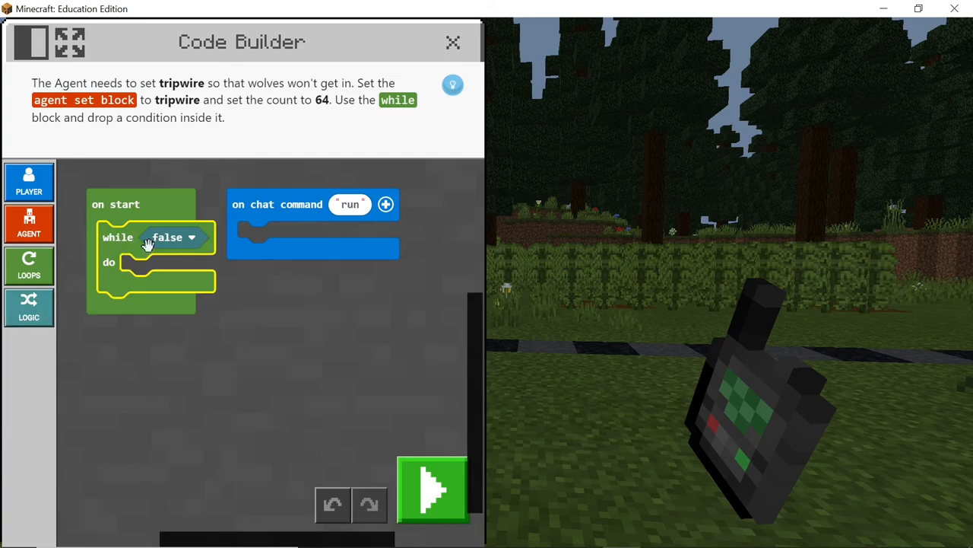
pyautogui.click(174, 238)
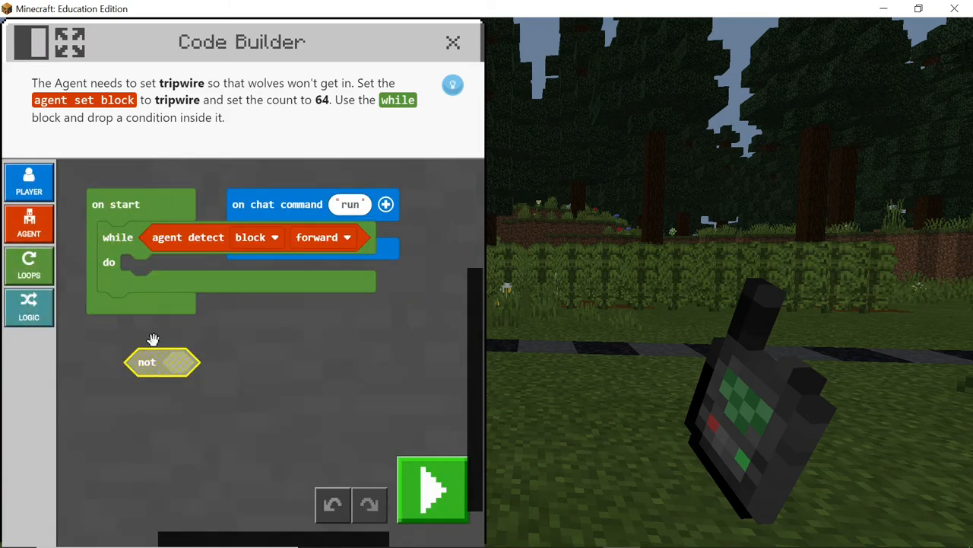
pyautogui.moveTo(161, 362); pyautogui.dragTo(174, 239)
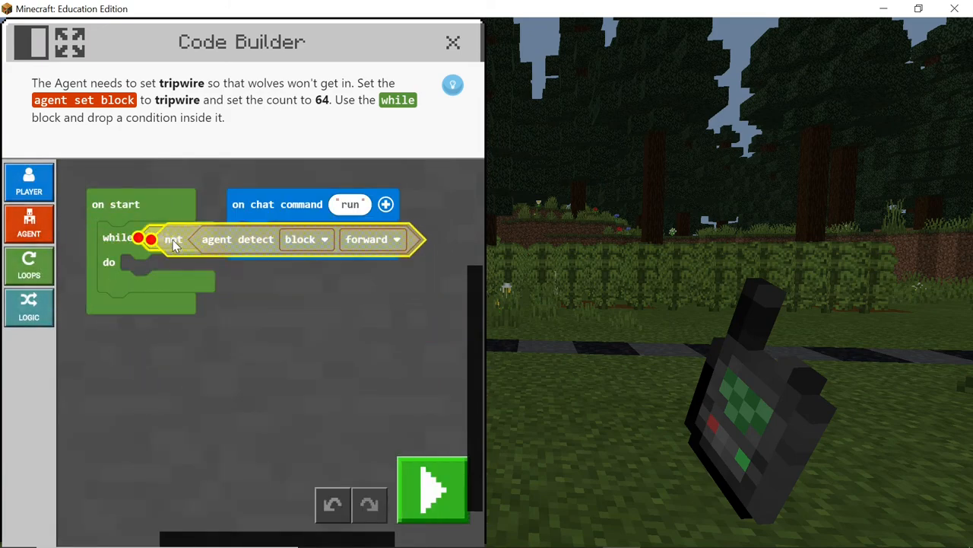
pyautogui.click(29, 222)
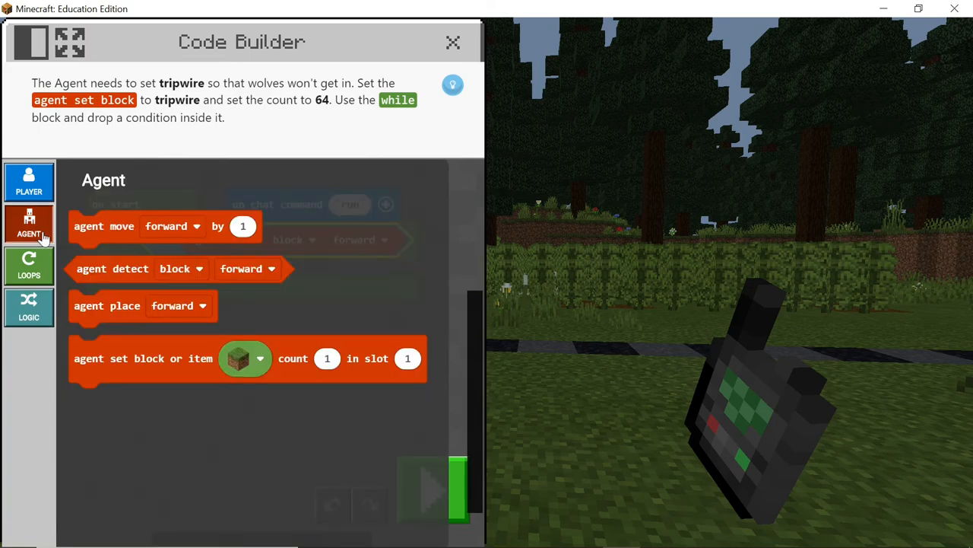
pyautogui.moveTo(103, 225)
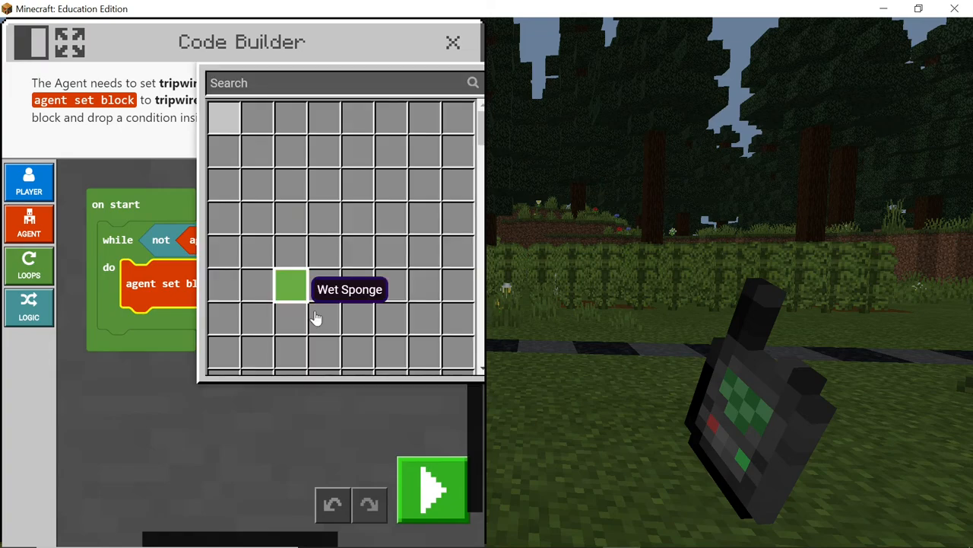
pyautogui.write('tri')
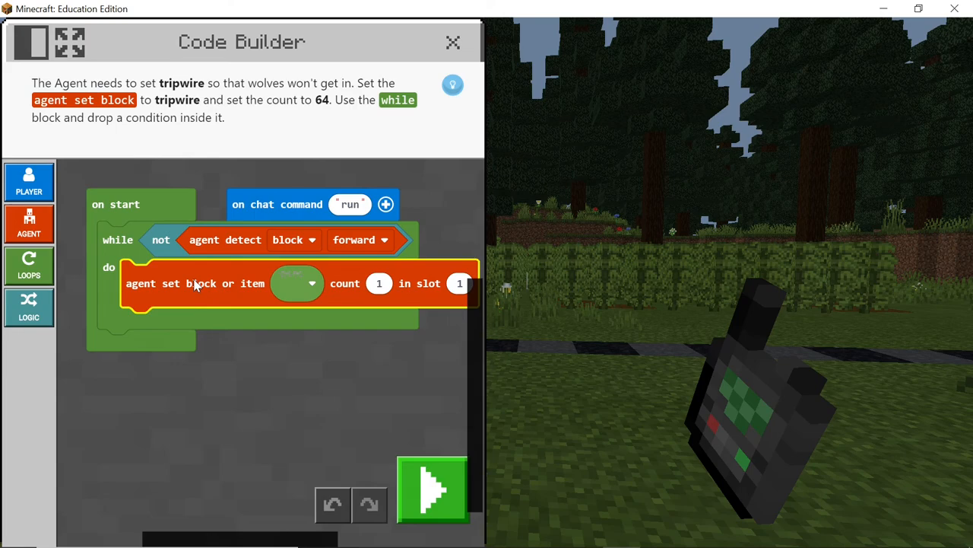
# Step: Add place-down and move-forward steps inside the loop and run the program
pyautogui.click(29, 222)
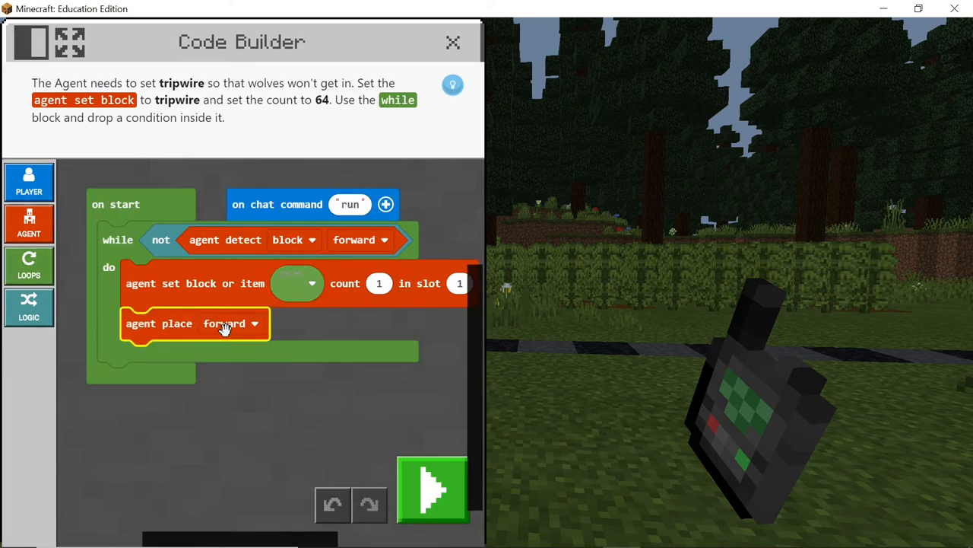
pyautogui.click(29, 222)
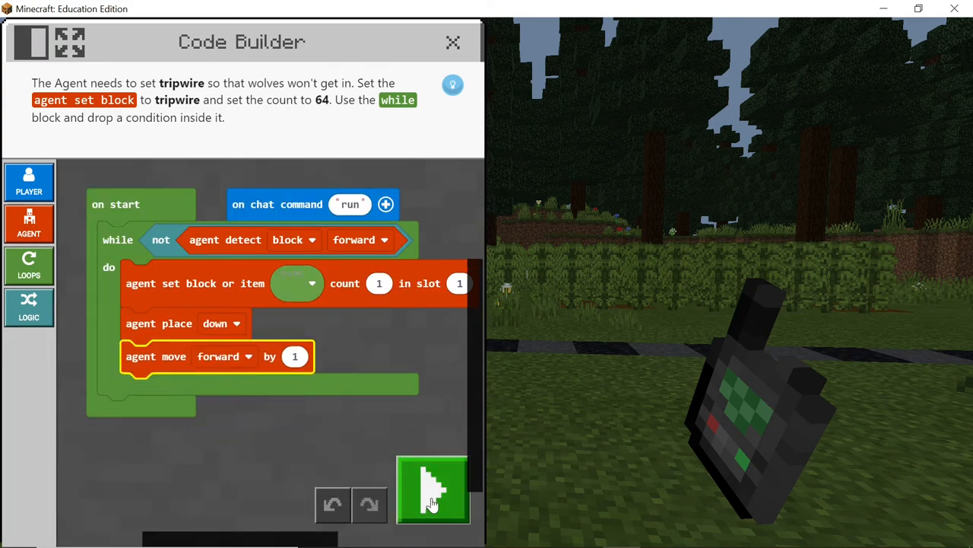
pyautogui.click(432, 490)
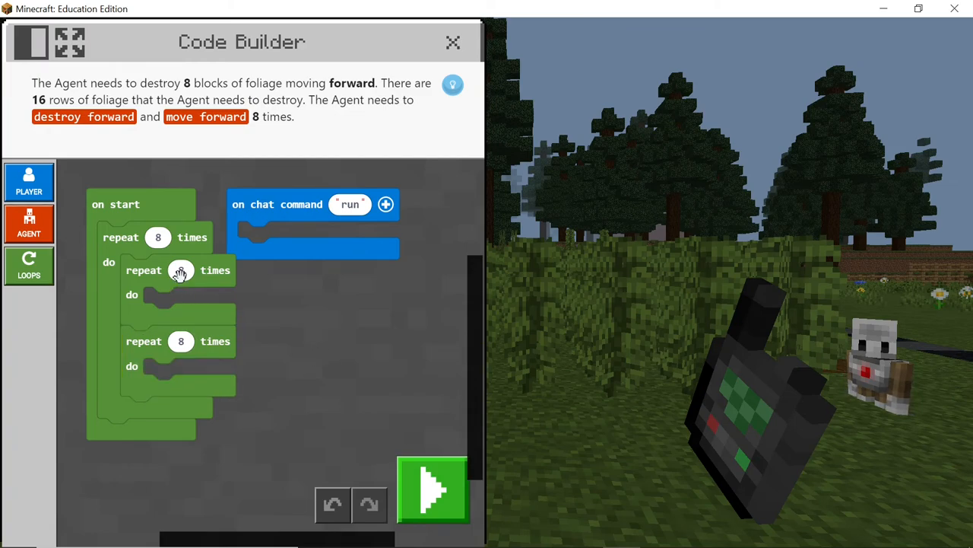
# Step: Set the inner repeat to 9, add Agent move up and destroy-down inside the row loop
pyautogui.click(181, 270)
pyautogui.write('9')
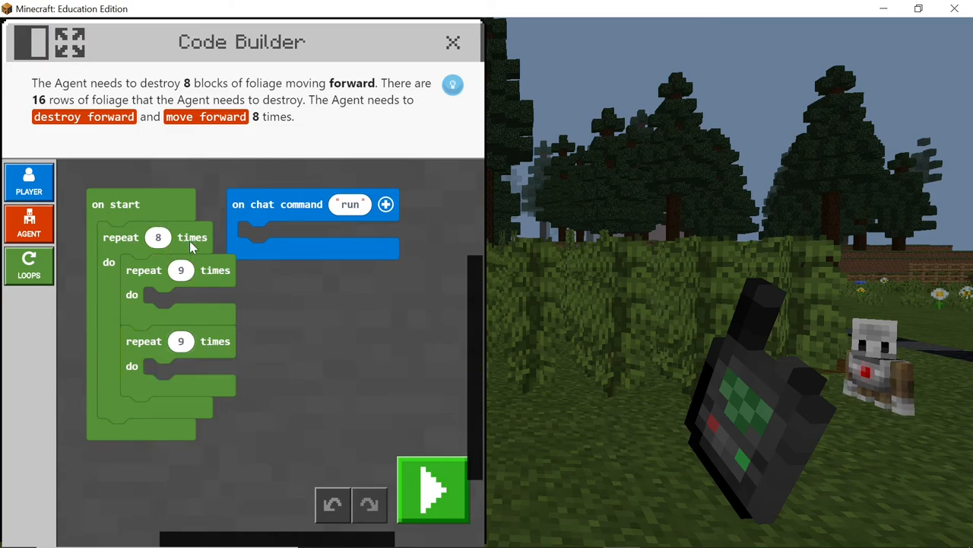
pyautogui.click(29, 222)
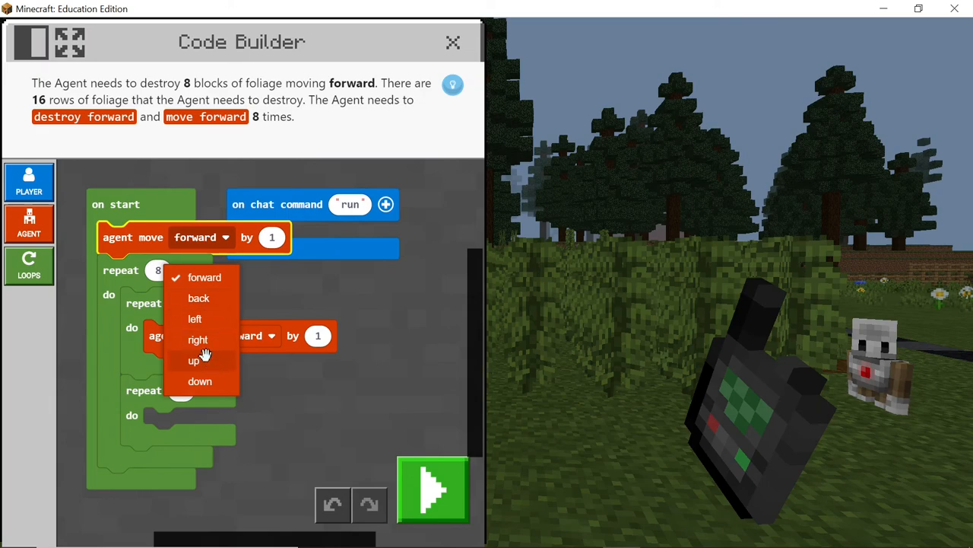
pyautogui.click(193, 359)
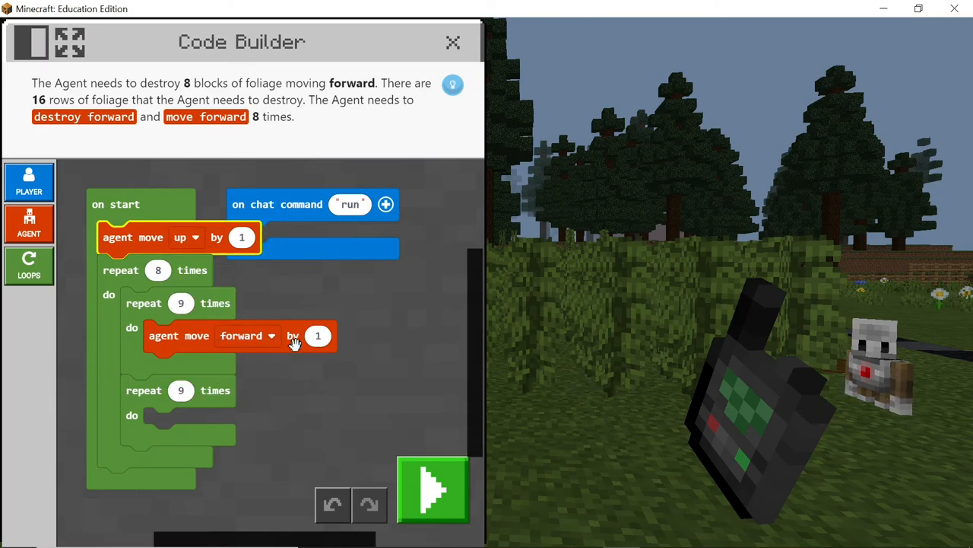
pyautogui.moveTo(59, 267)
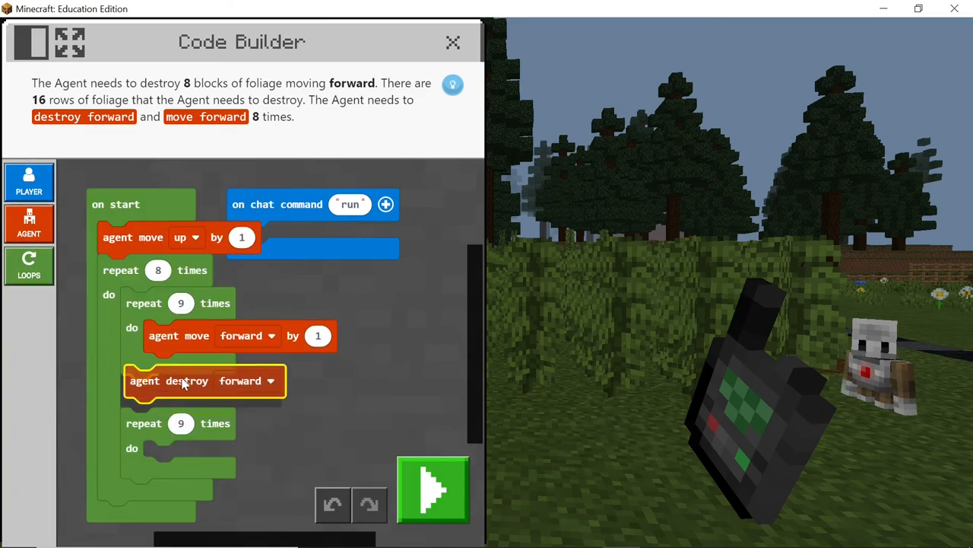
pyautogui.click(247, 381)
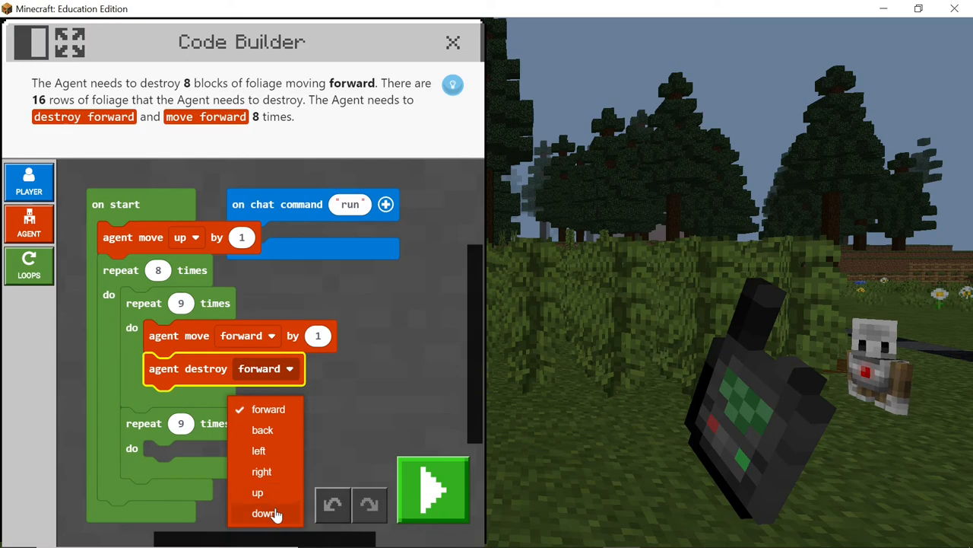
pyautogui.click(265, 514)
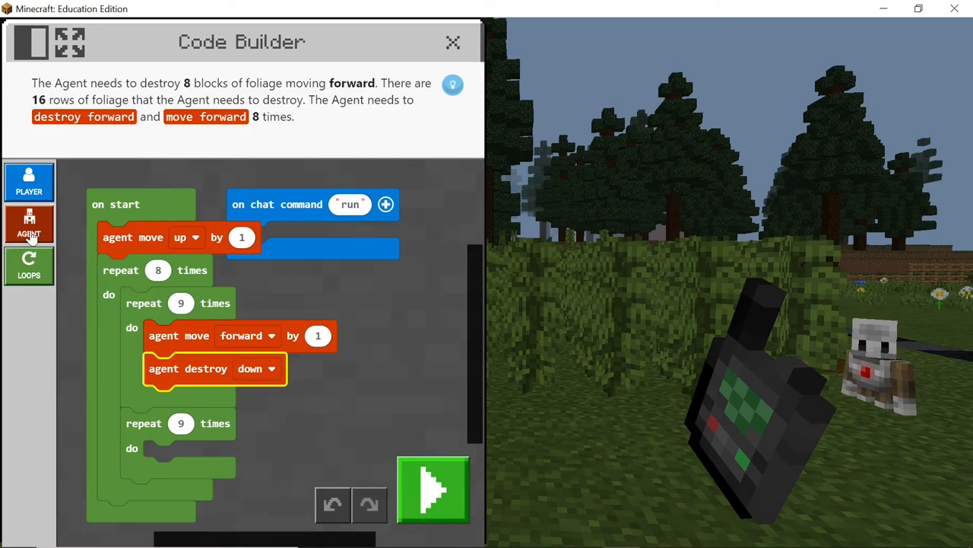
# Step: Add turn right, move forward and turn left between the two row loops
pyautogui.click(29, 222)
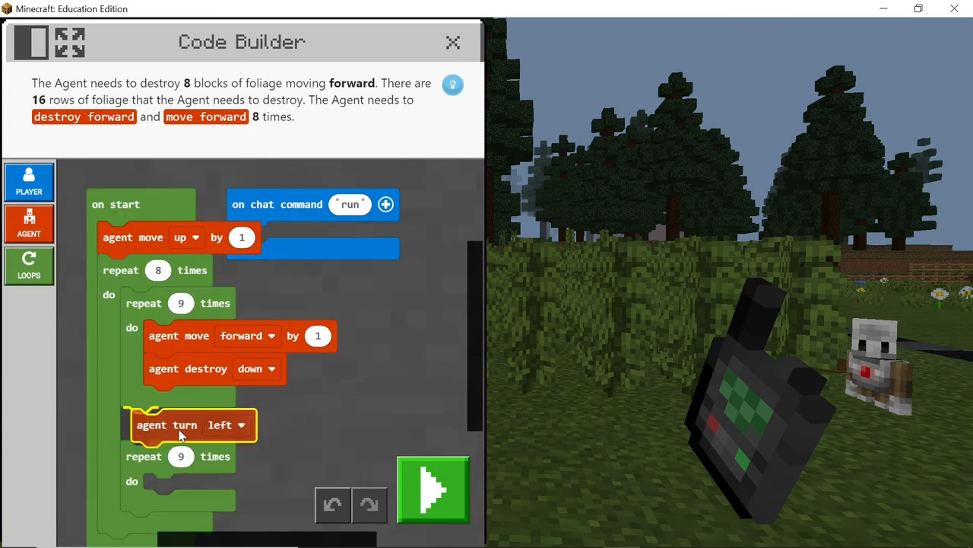
pyautogui.click(242, 424)
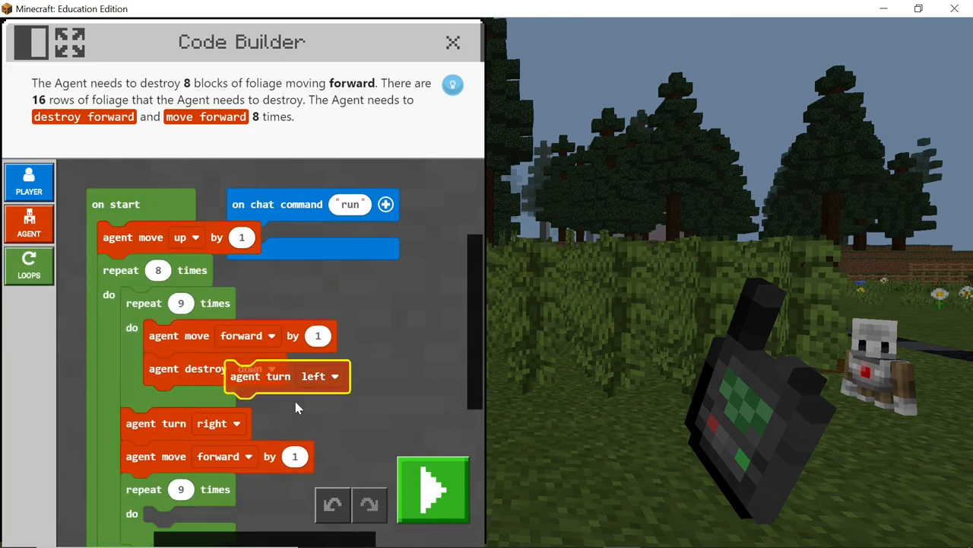
pyautogui.click(231, 490)
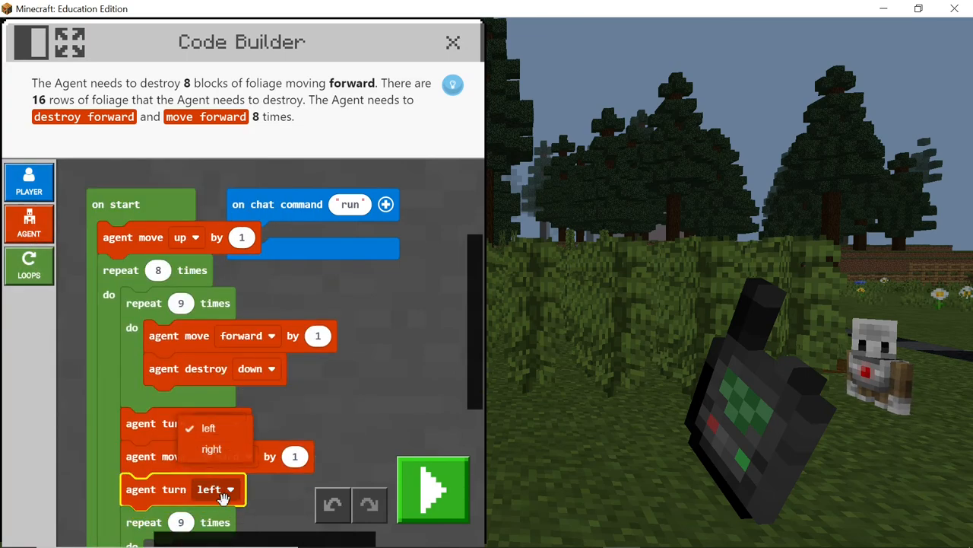
pyautogui.click(211, 447)
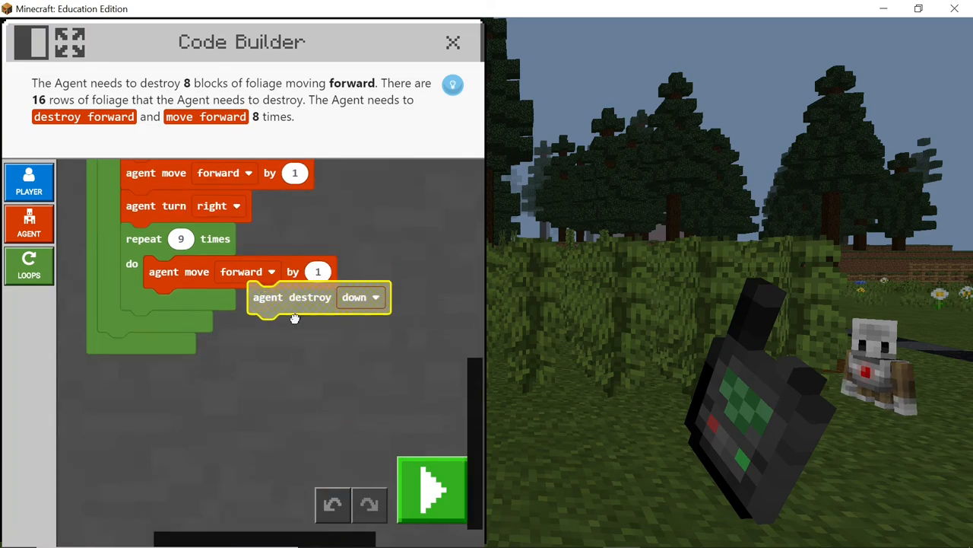
# Step: Duplicate the turn-and-step sequence after the second repeat with both turns set to left, then run the program
pyautogui.rightClick(160, 368)
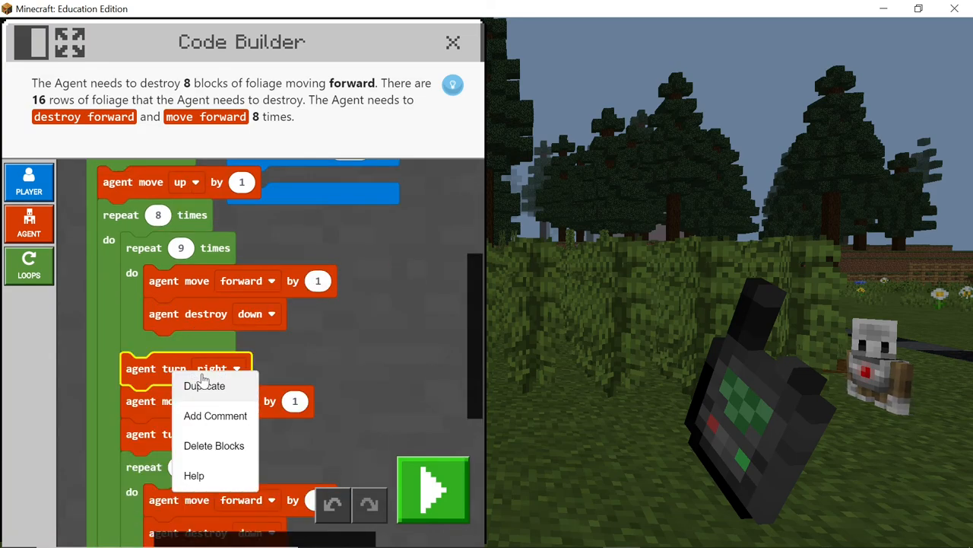
pyautogui.click(204, 387)
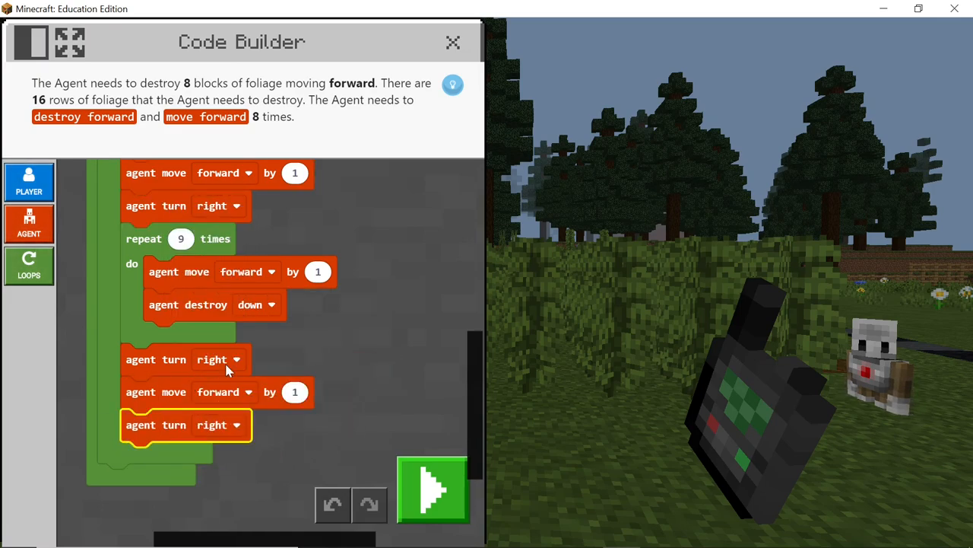
pyautogui.click(232, 359)
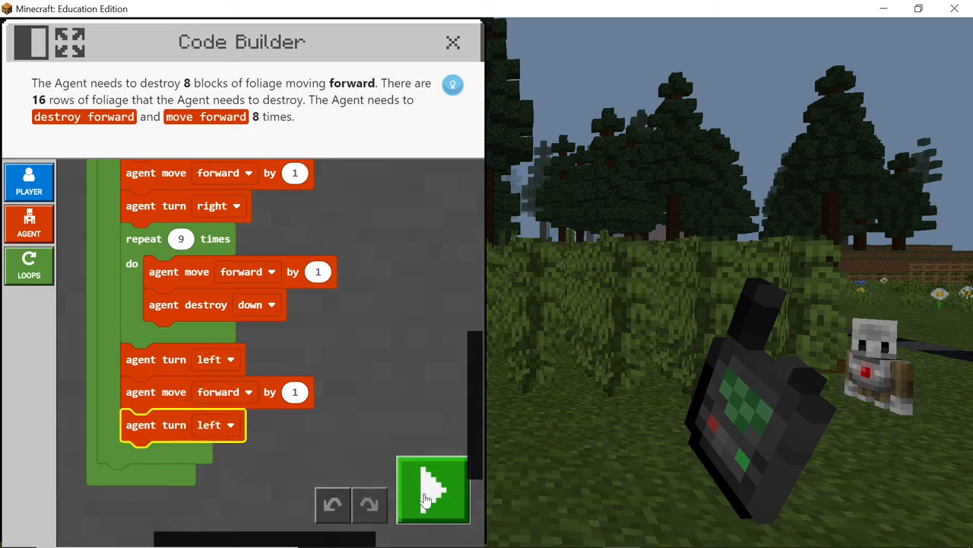
pyautogui.click(432, 488)
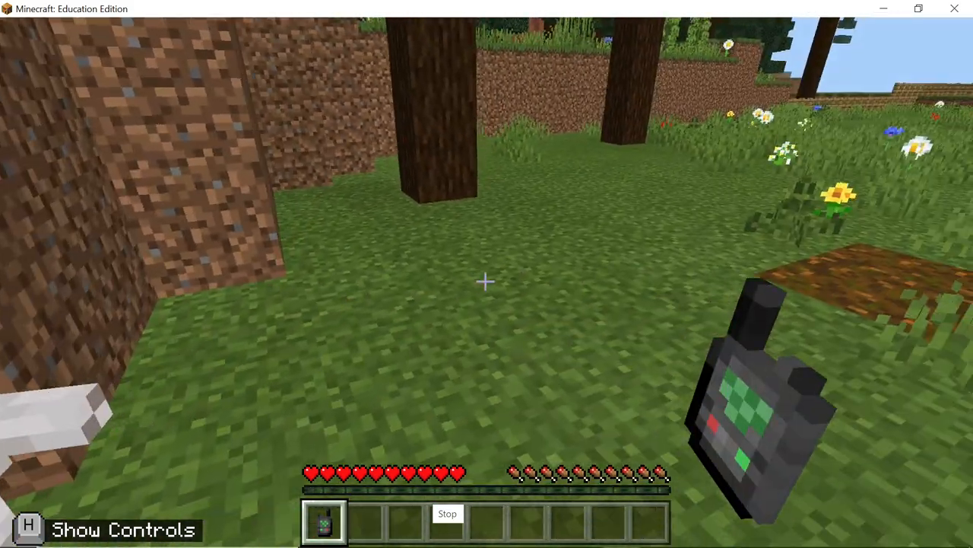
pyautogui.moveTo(486, 281)
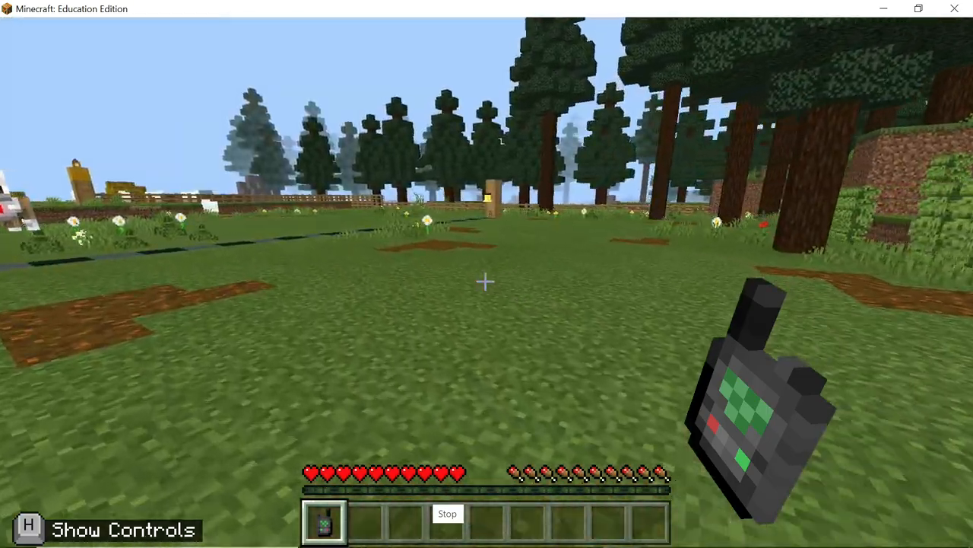